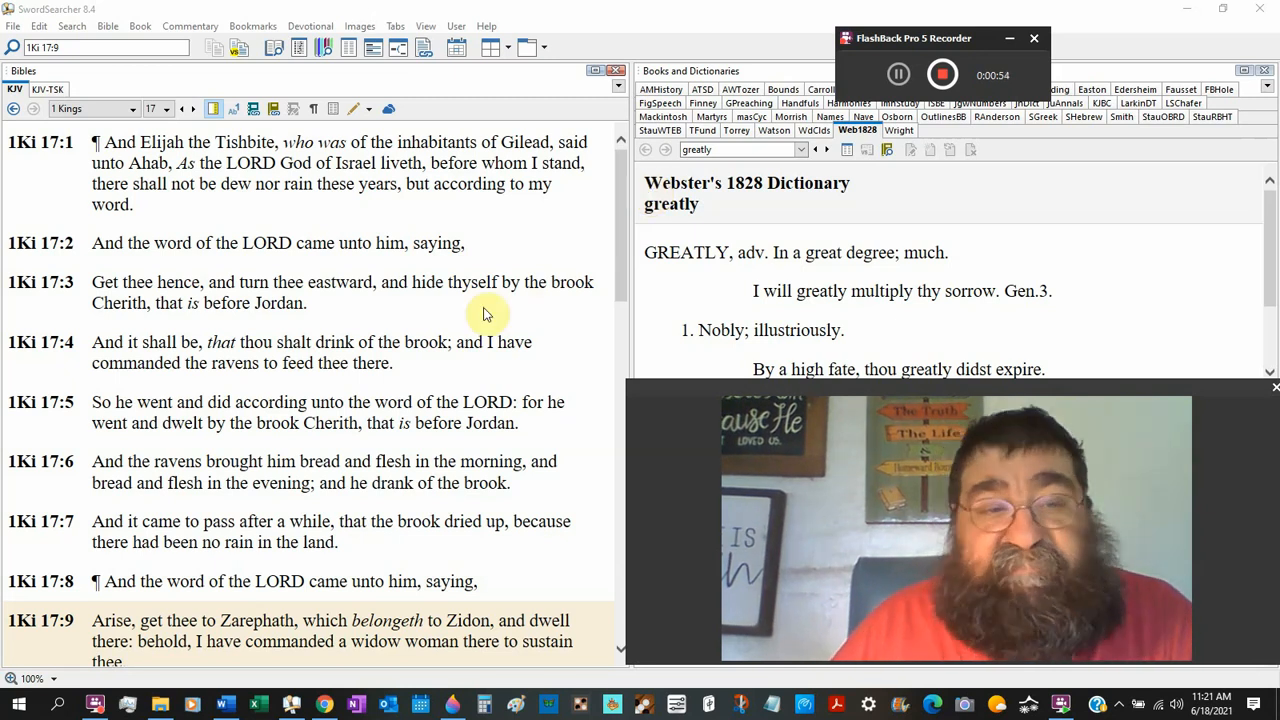
Step: Scroll the KJV text of 1 Kings 17 down from verse 1 to verses 9–15 about Zarephath
scroll("down", 3)
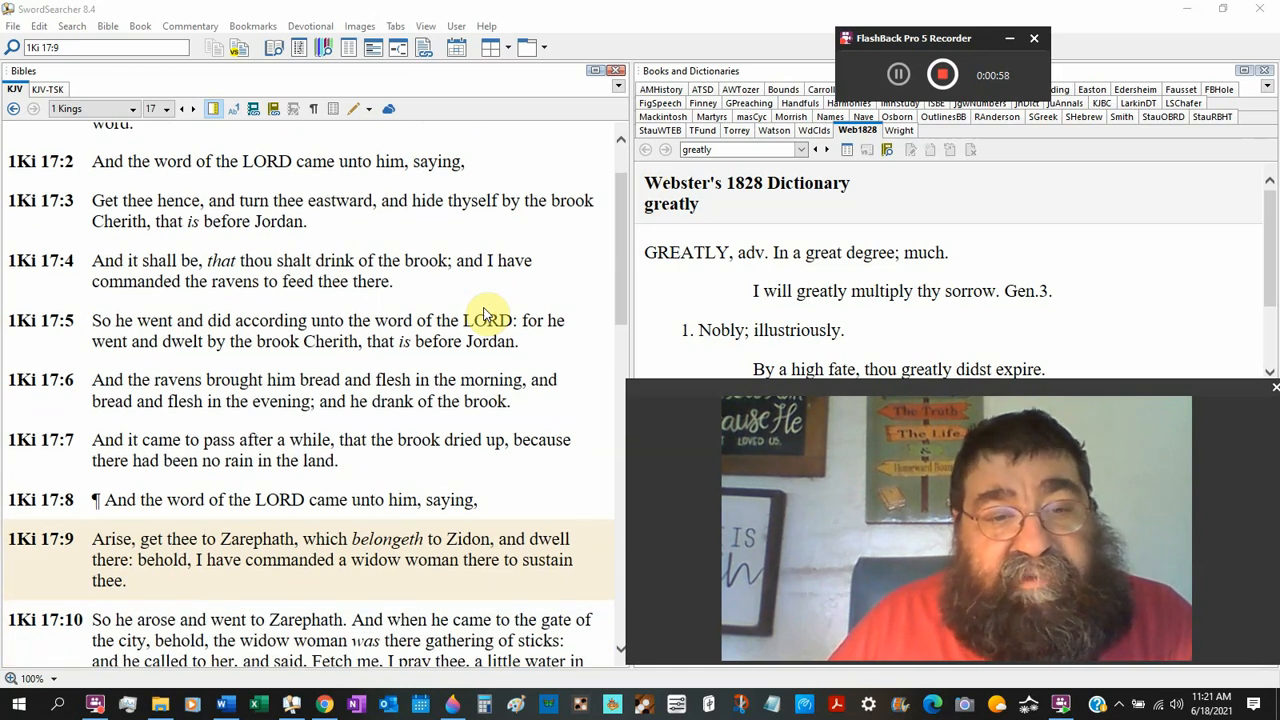
scroll("down", 3)
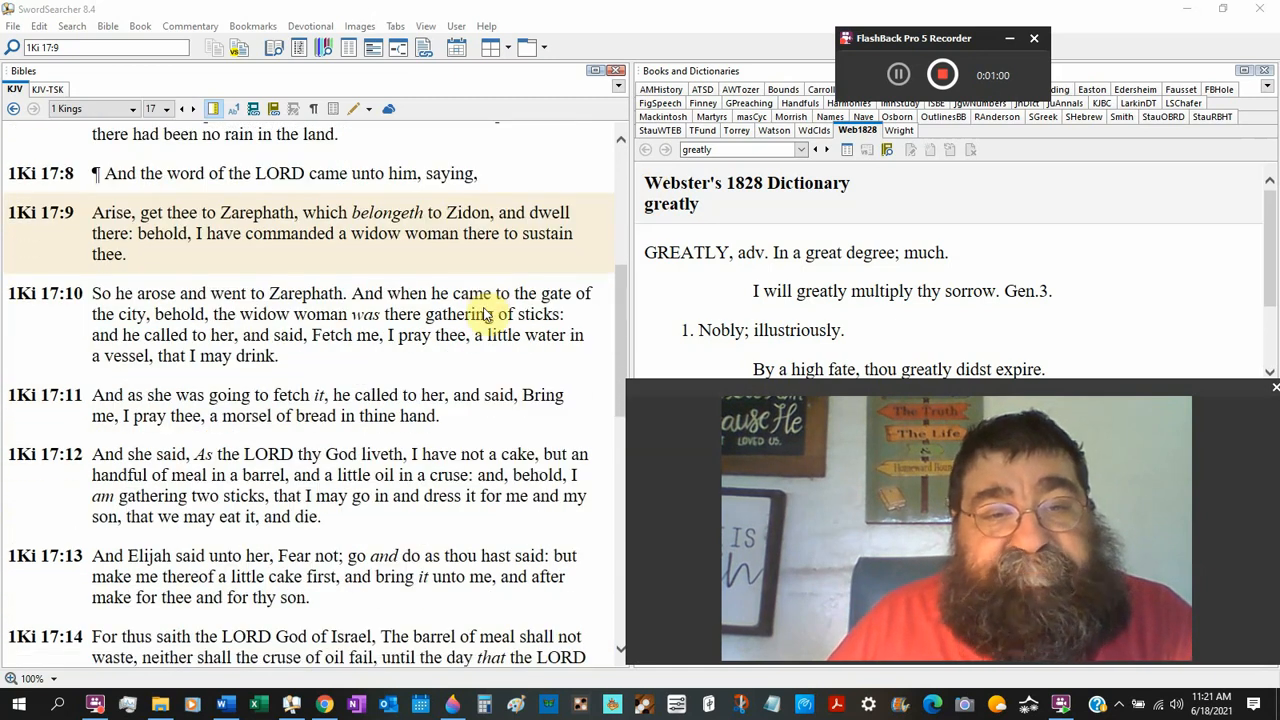
mouse_move(624, 308)
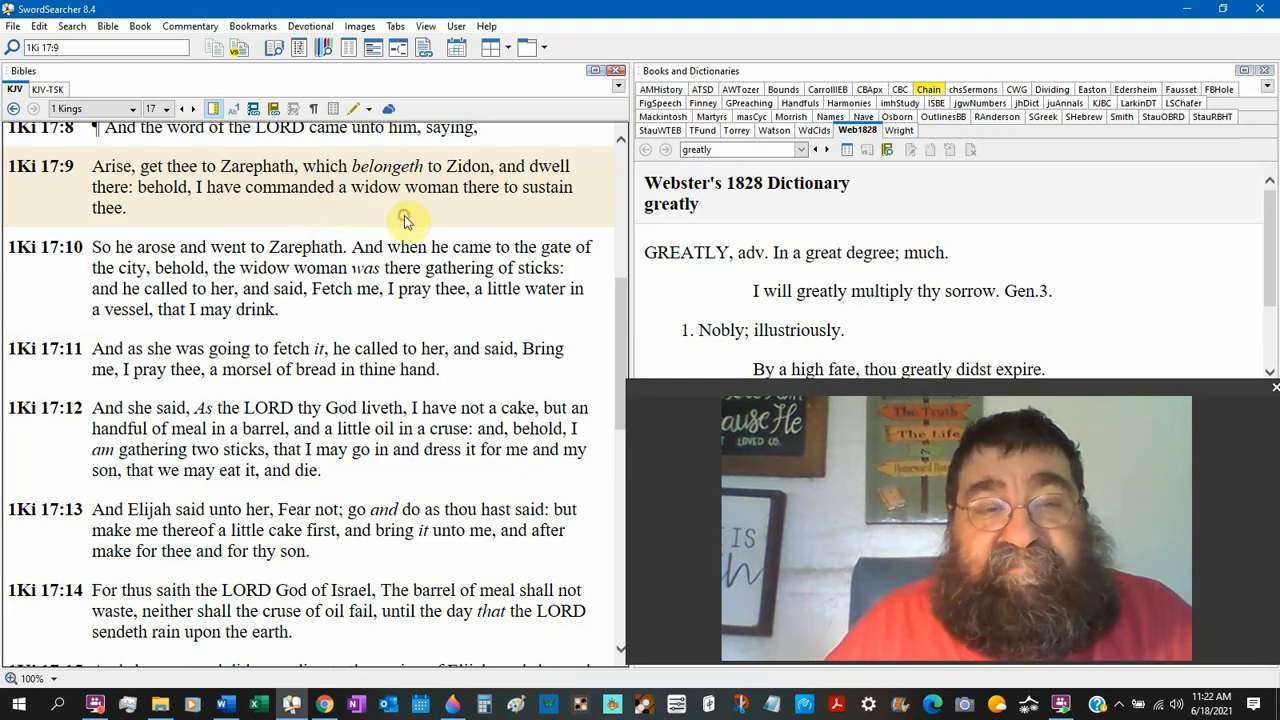
Step: Scroll 1 Kings 17 further down to verses 11–17 on the widow's meal and oil
scroll("down", 3)
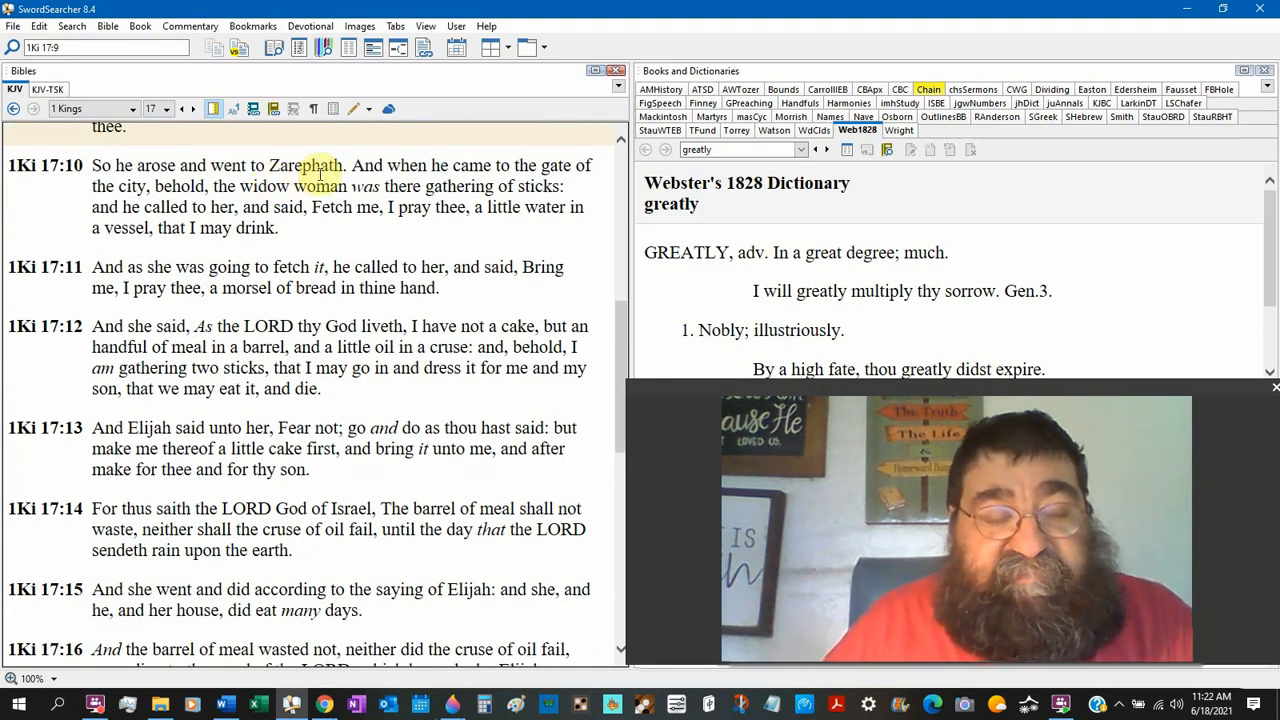
mouse_move(352, 244)
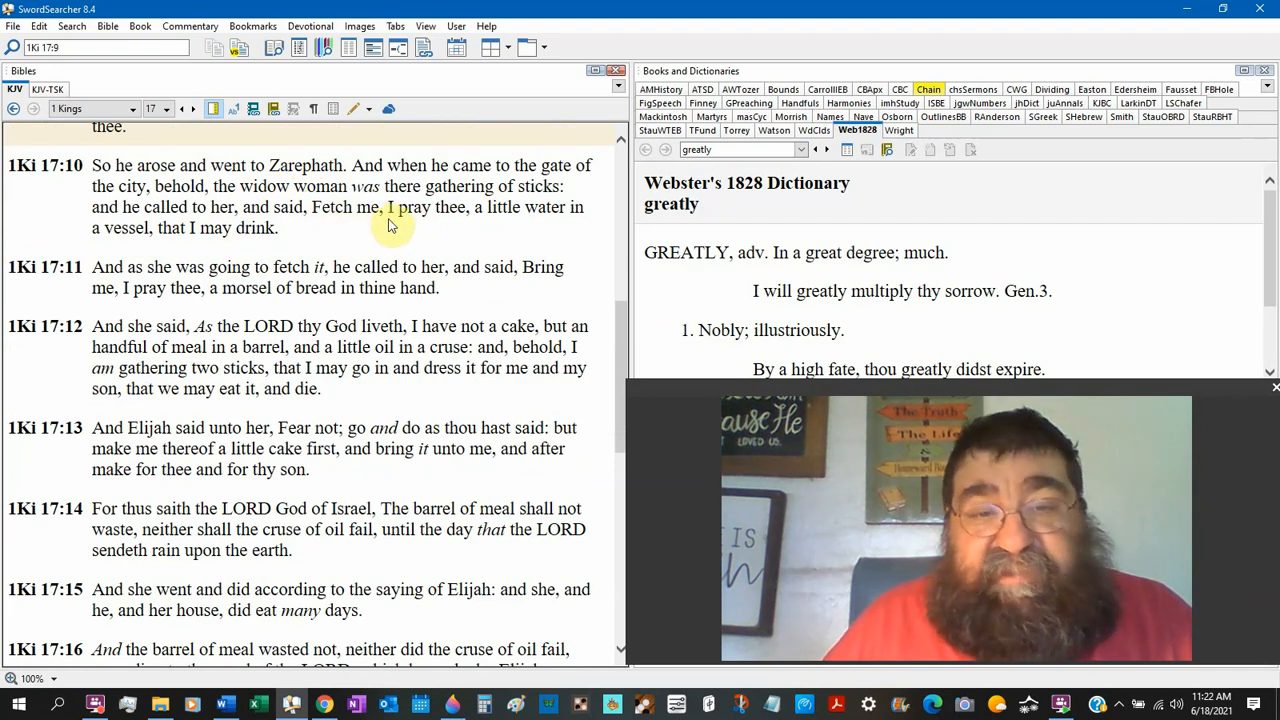
mouse_move(400, 228)
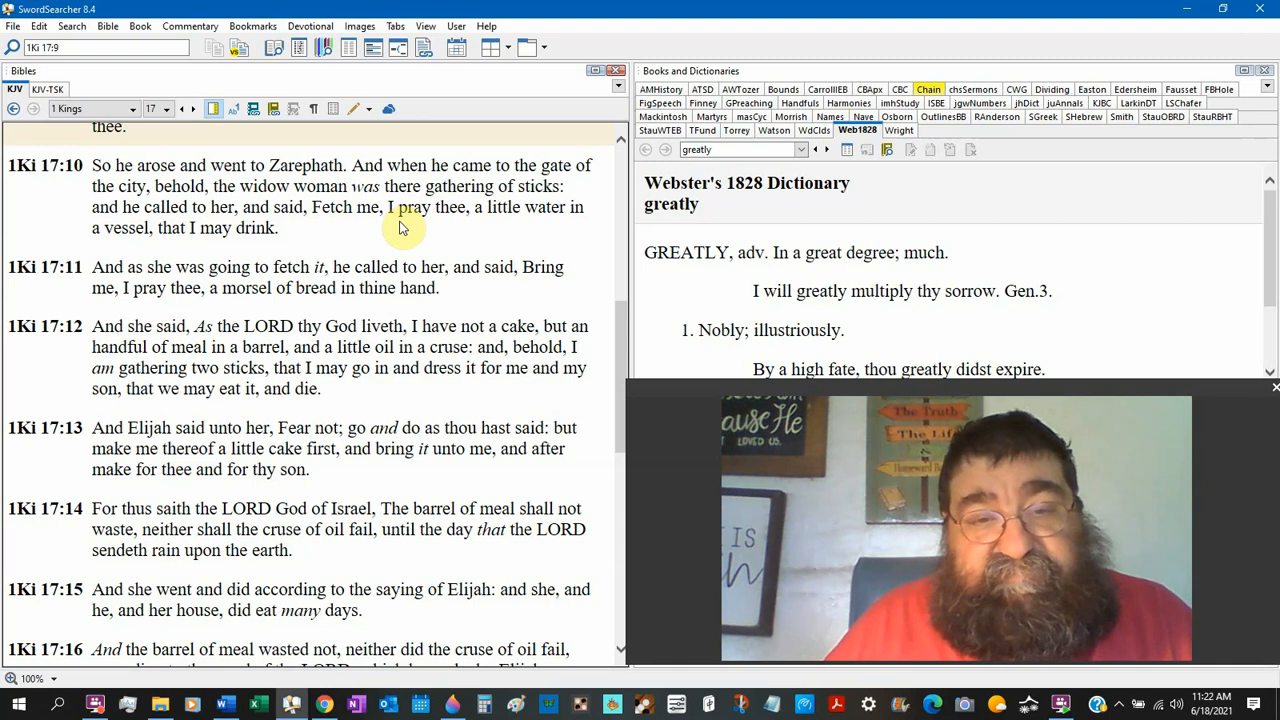
scroll("down", 3)
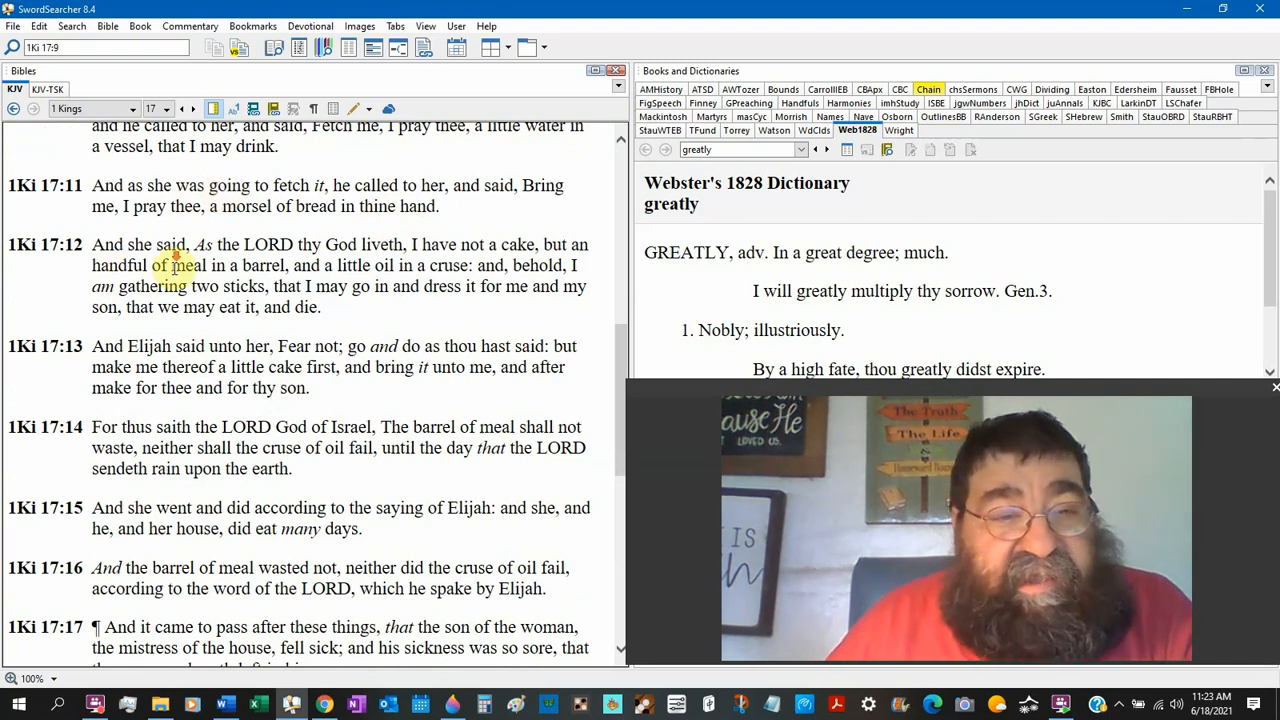
Step: Scroll 1 Kings 17 back up so verses 7–13, including the command to go to Zarephath, show again
scroll("down", 3)
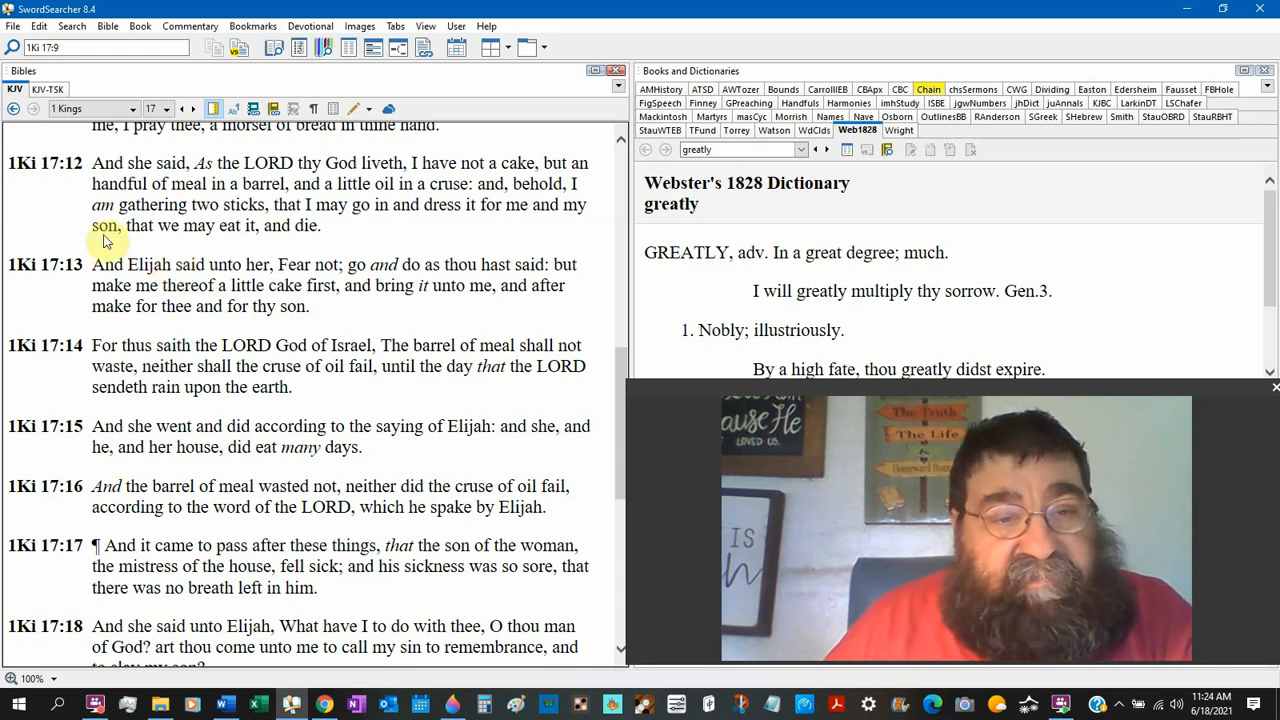
scroll("up", 3)
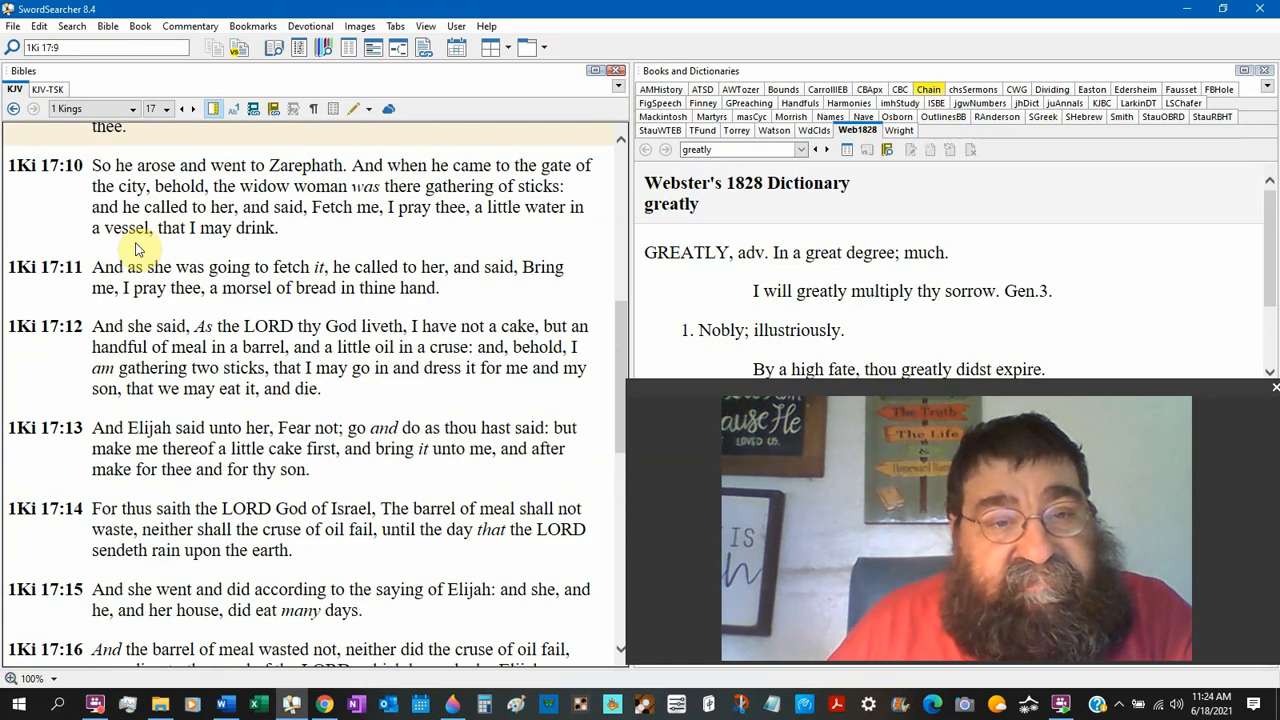
scroll("up", 3)
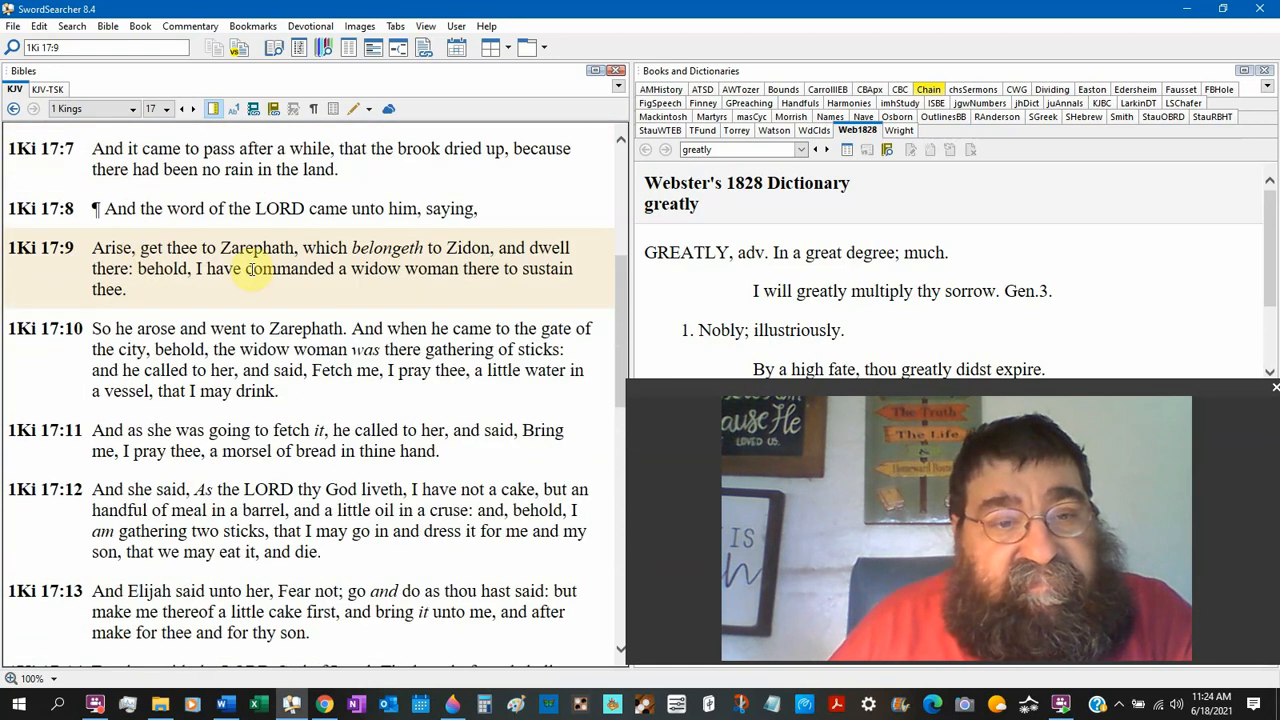
mouse_move(284, 280)
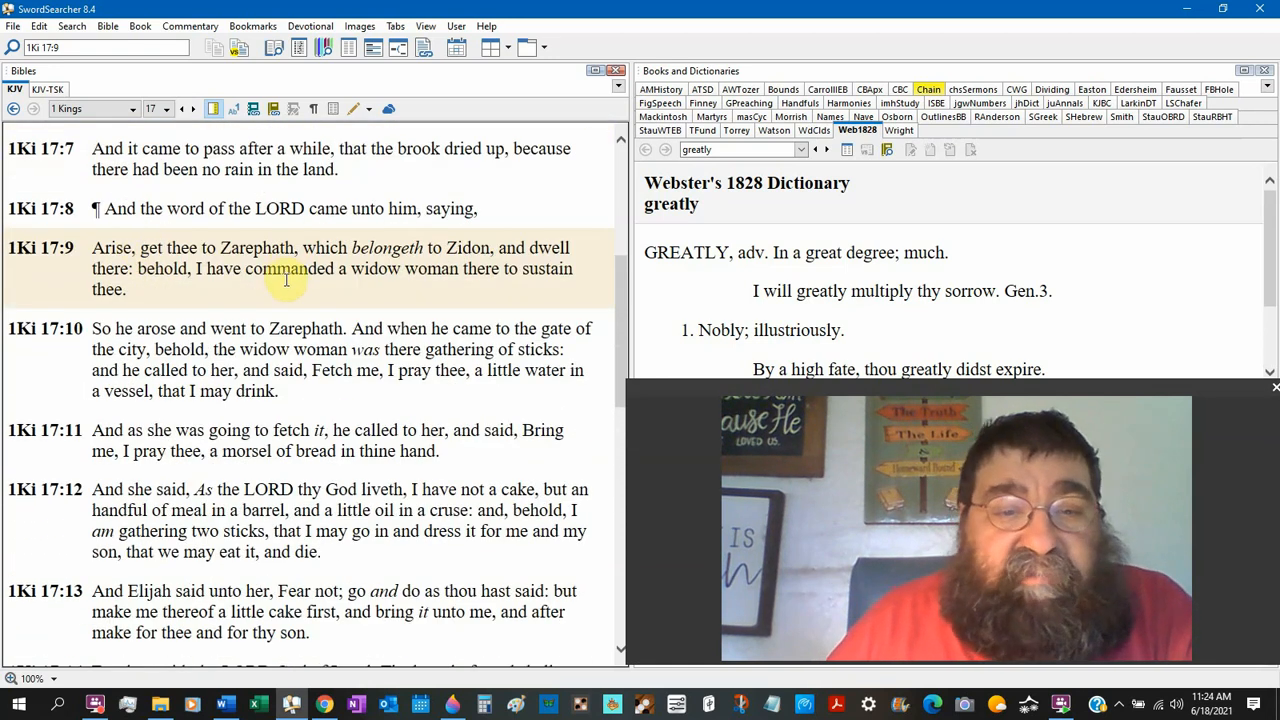
Step: Scroll 1 Kings 17 down to verses 12–18, through Elijah's 'Fear not' and the son's sickness
scroll("down", 3)
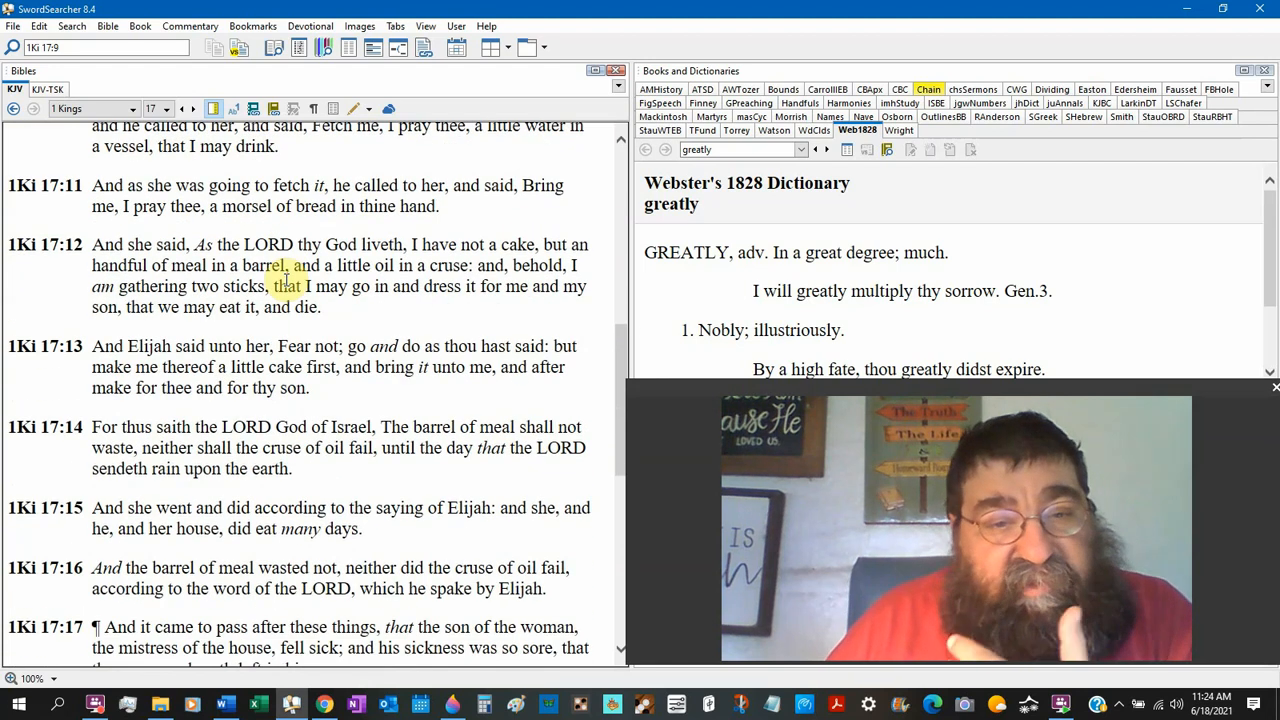
scroll("down", 3)
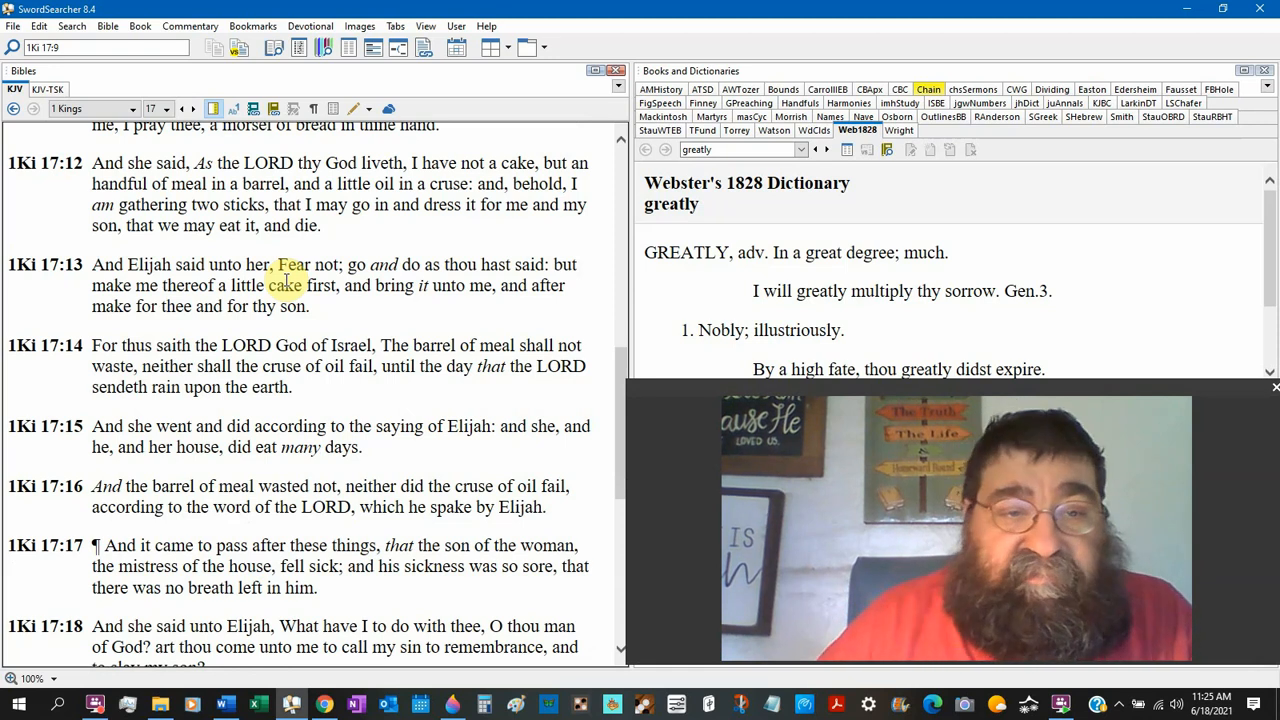
Step: Scroll 1 Kings 17 down slightly so verses 13–19 are visible
scroll("down", 3)
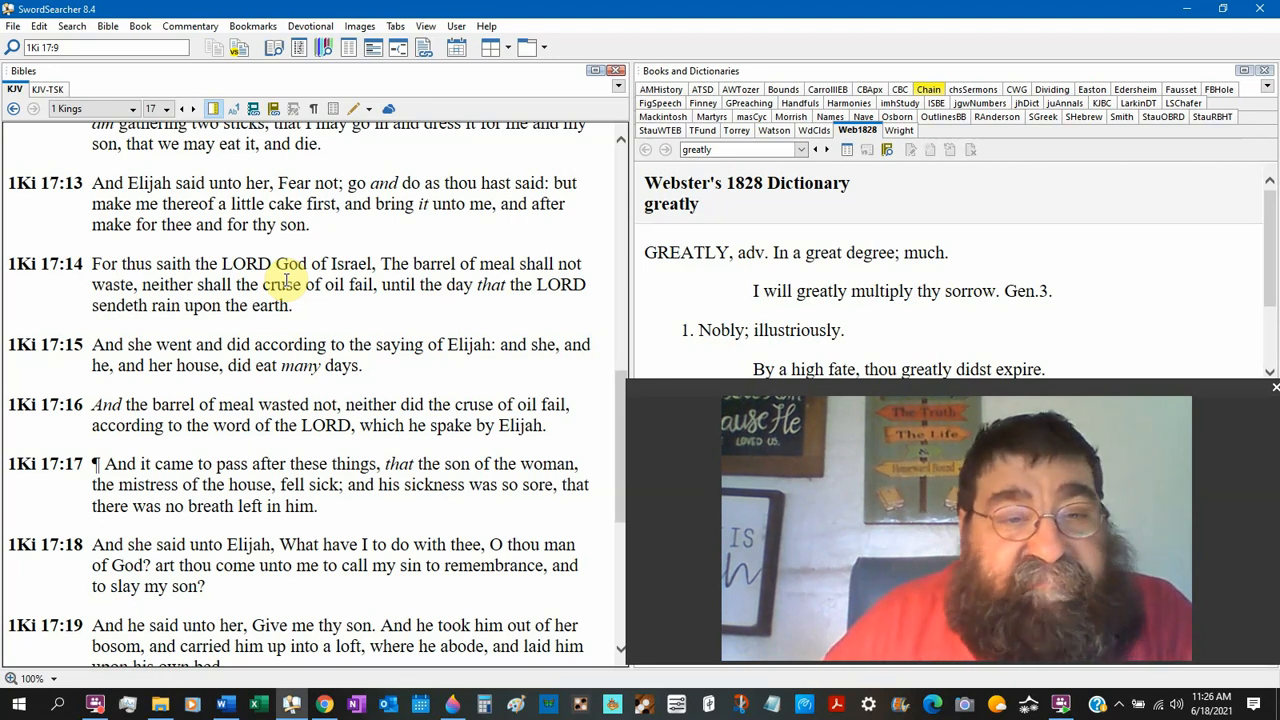
Step: Scroll 1 Kings 17 down to verses 14–20, reaching Elijah's cry to the LORD
scroll("down", 3)
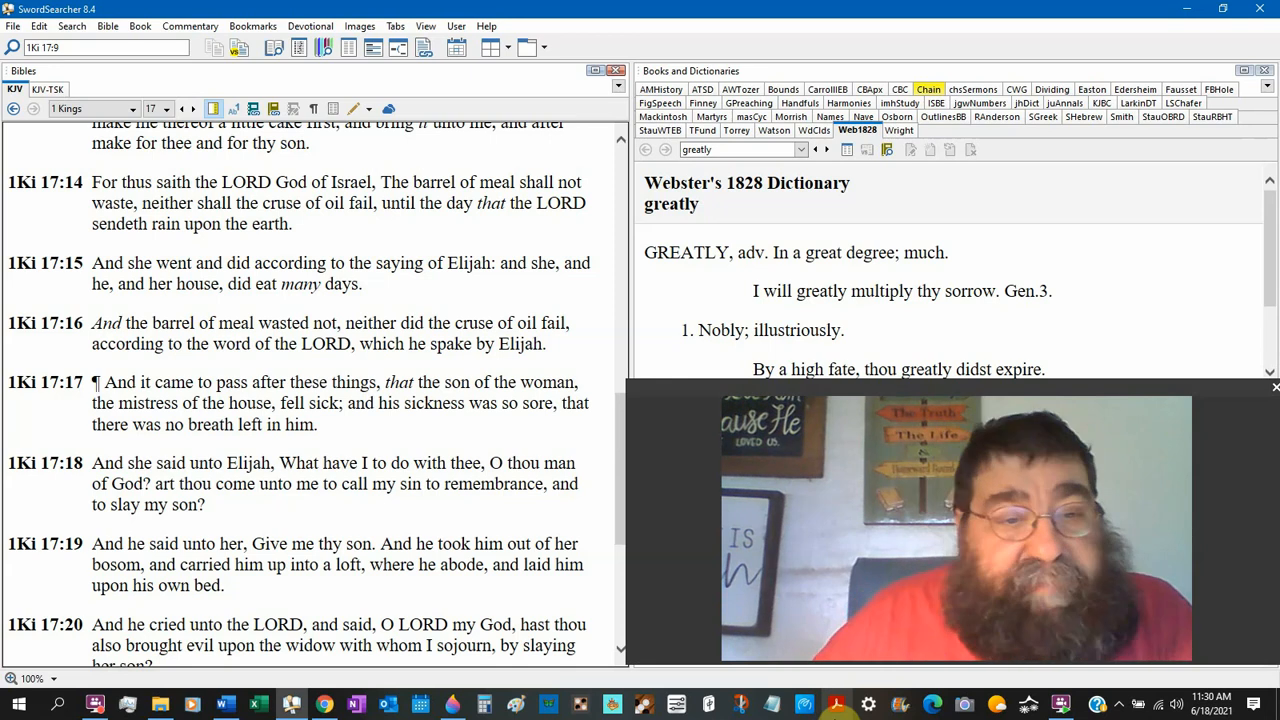
Step: Move the 1 Kings 17 reading to verses 15–21, where Elijah stretches himself upon the child
double_click(538, 322)
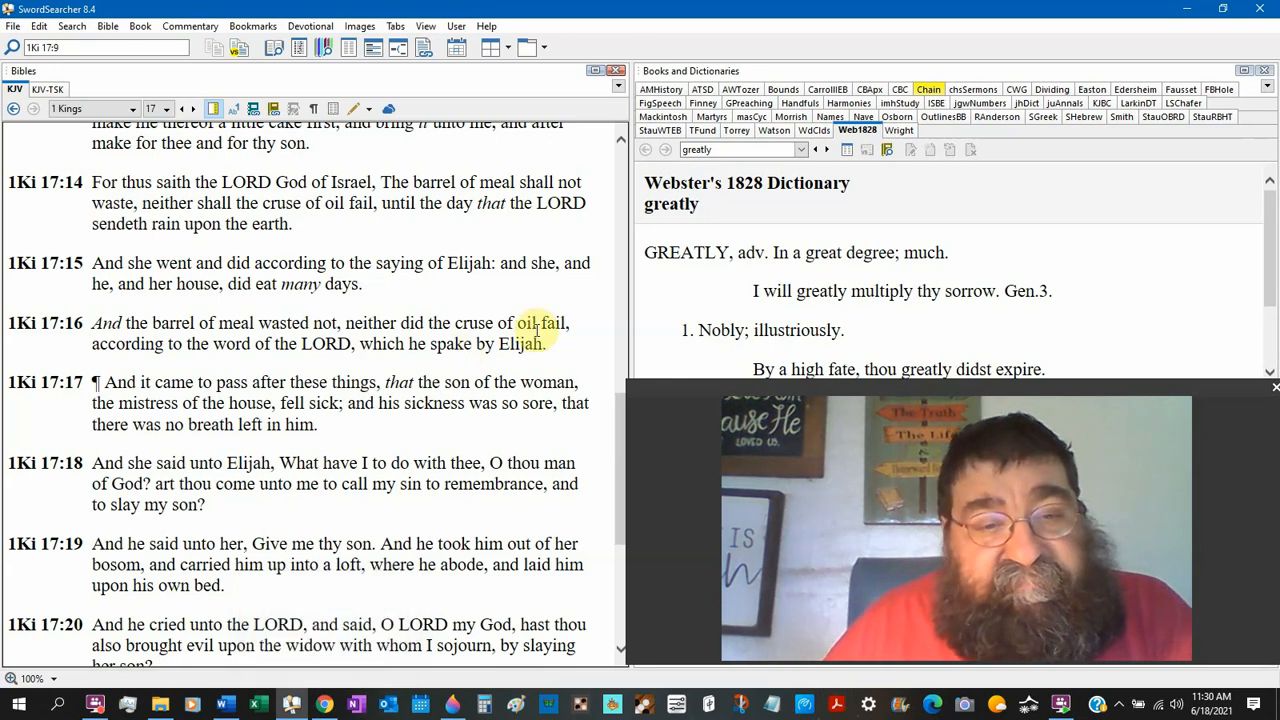
scroll("down", 3)
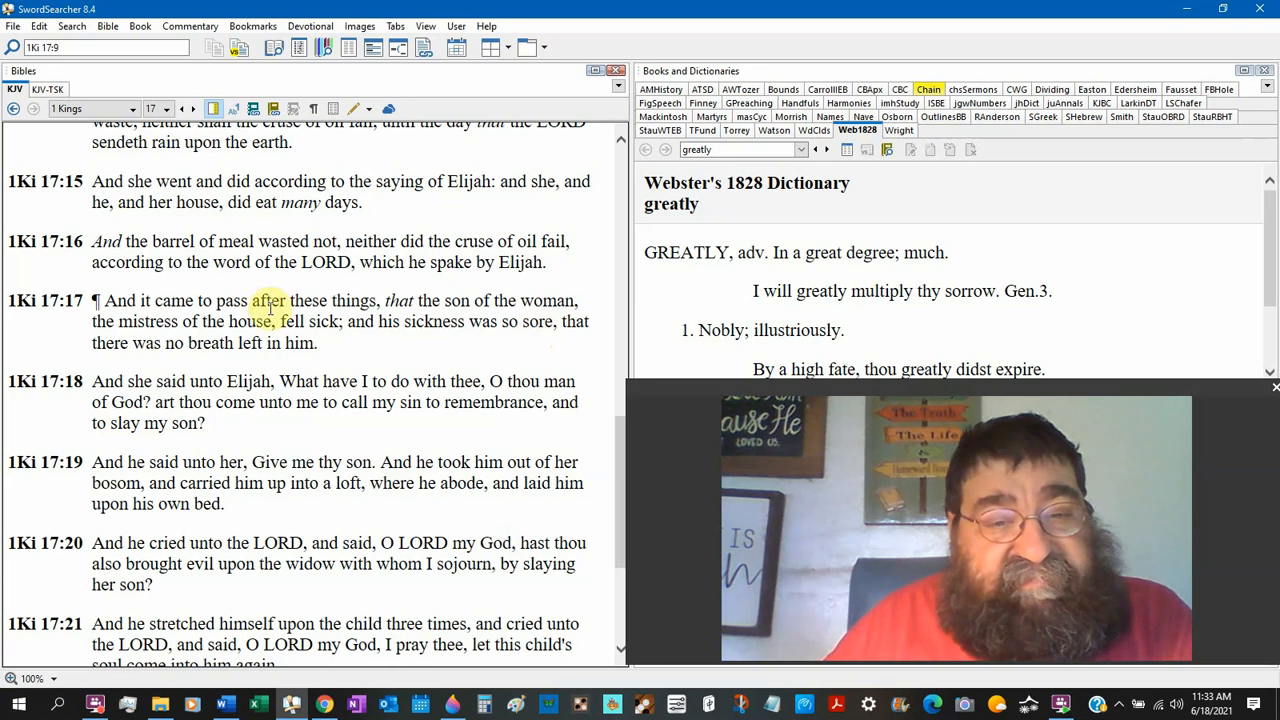
Step: Scroll 1 Kings 17 down so verses 17–23 show, reaching 'See, thy son liveth.'
scroll("down", 3)
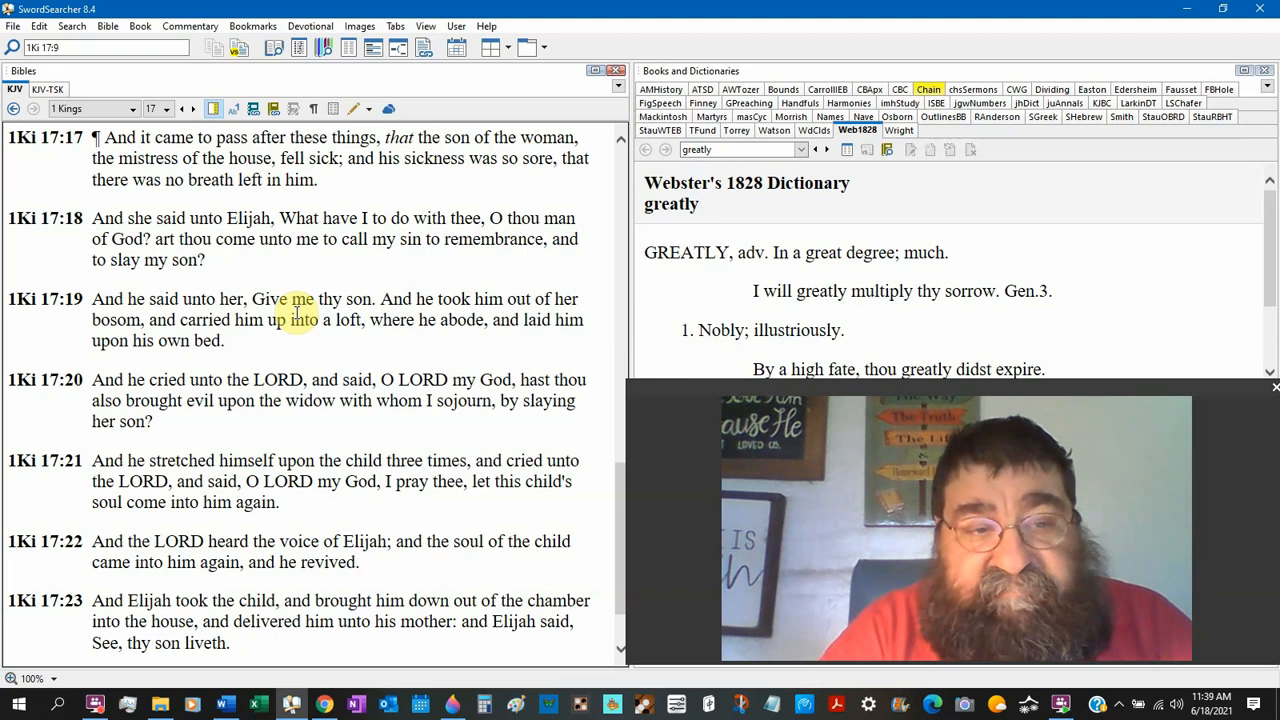
Step: Scroll to the end of 1 Kings 17, verses 18–24, above the Next Chapter link
scroll("down", 3)
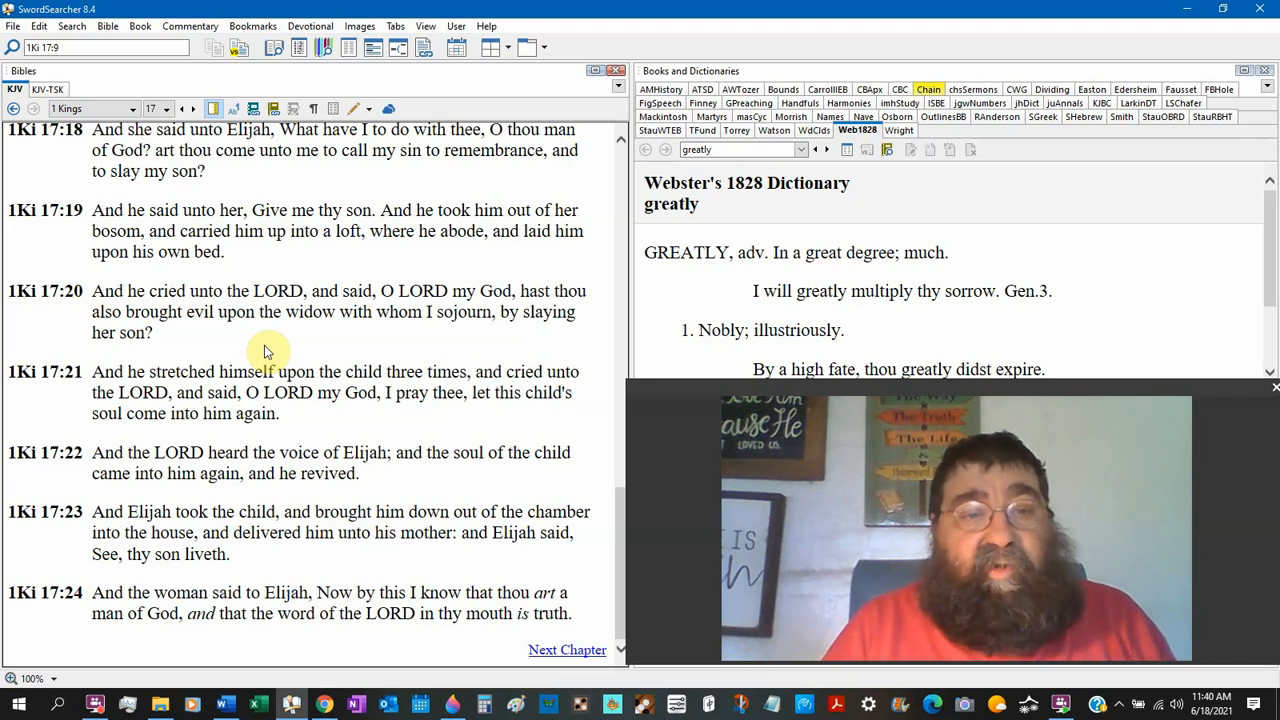
scroll("up", 3)
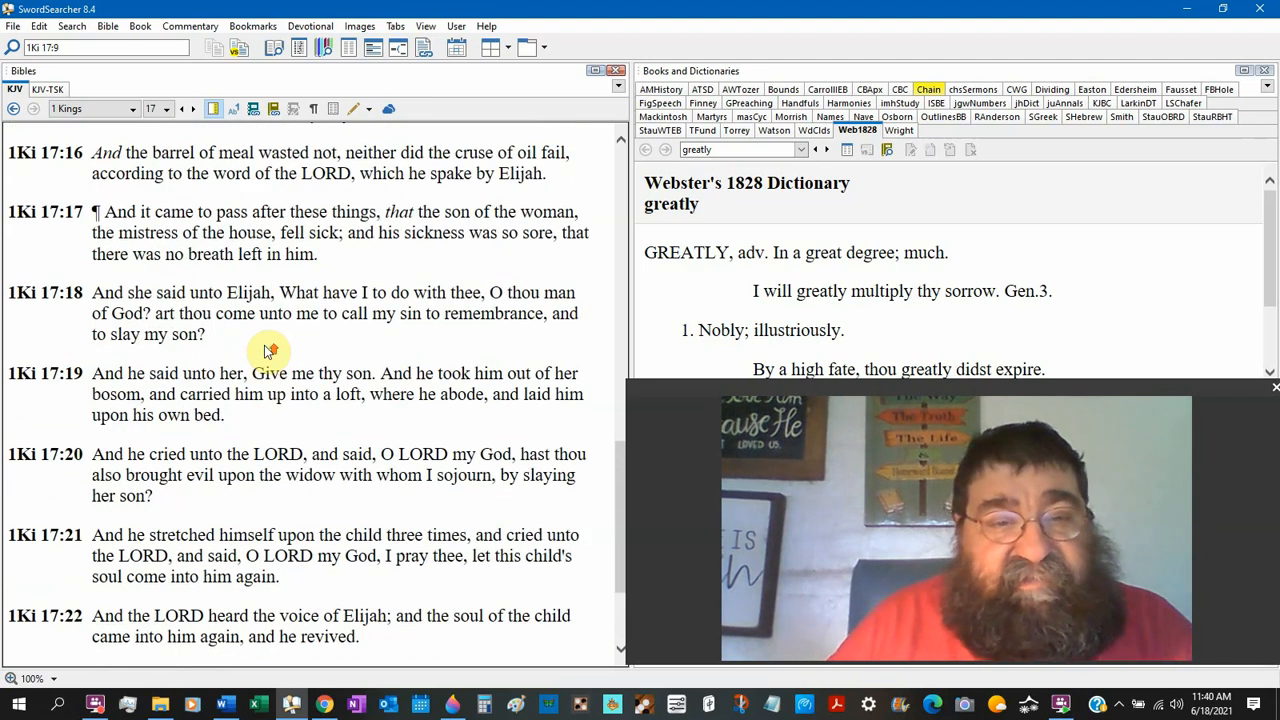
scroll("up", 3)
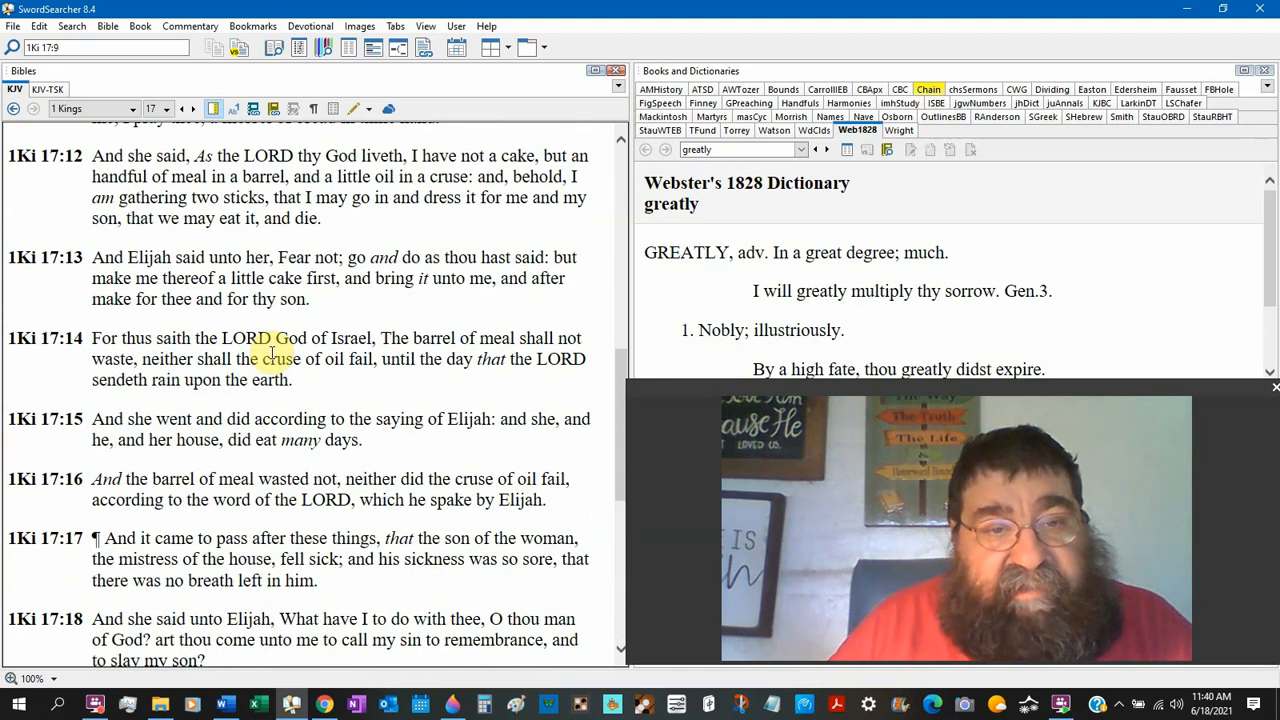
scroll("down", 3)
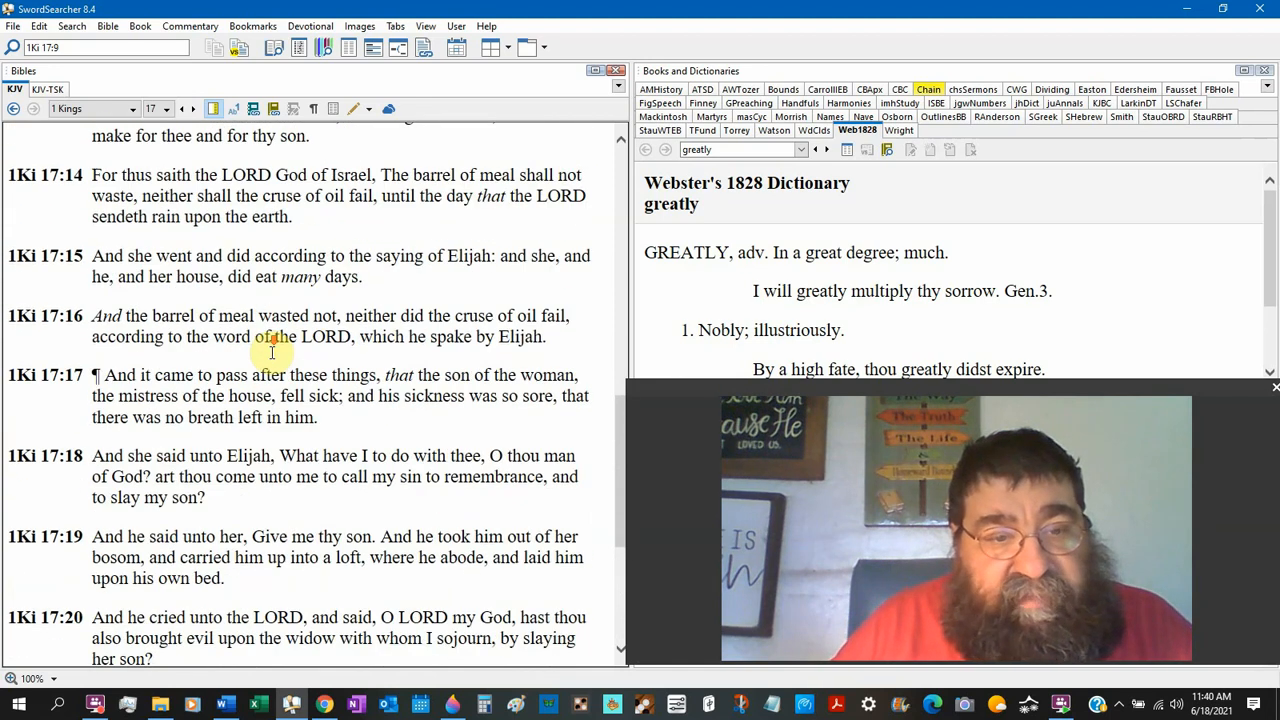
scroll("up", 3)
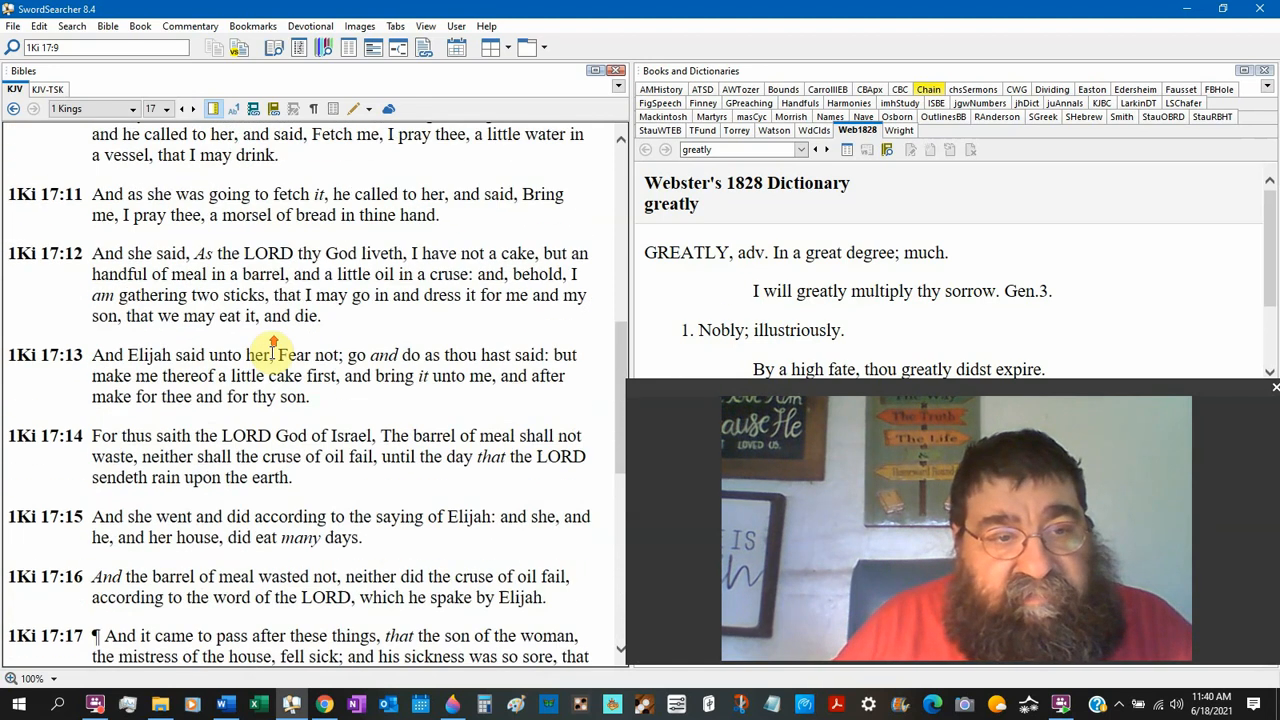
scroll("up", 3)
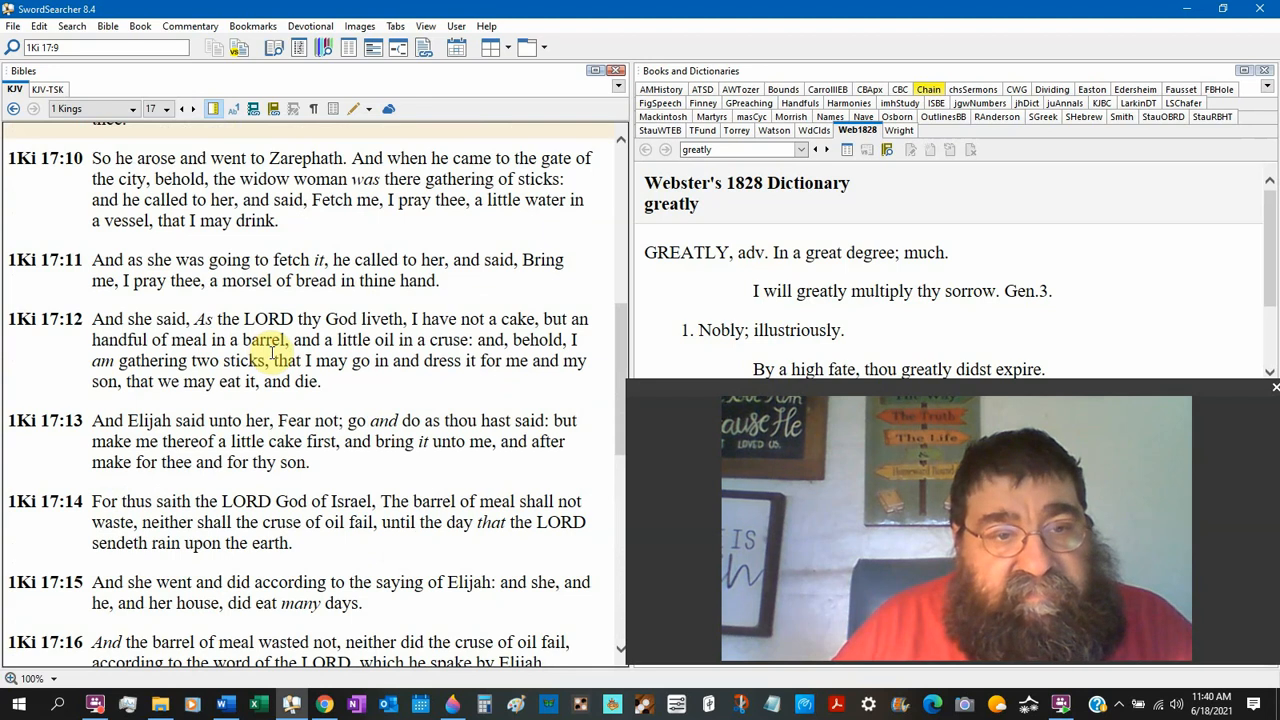
scroll("up", 3)
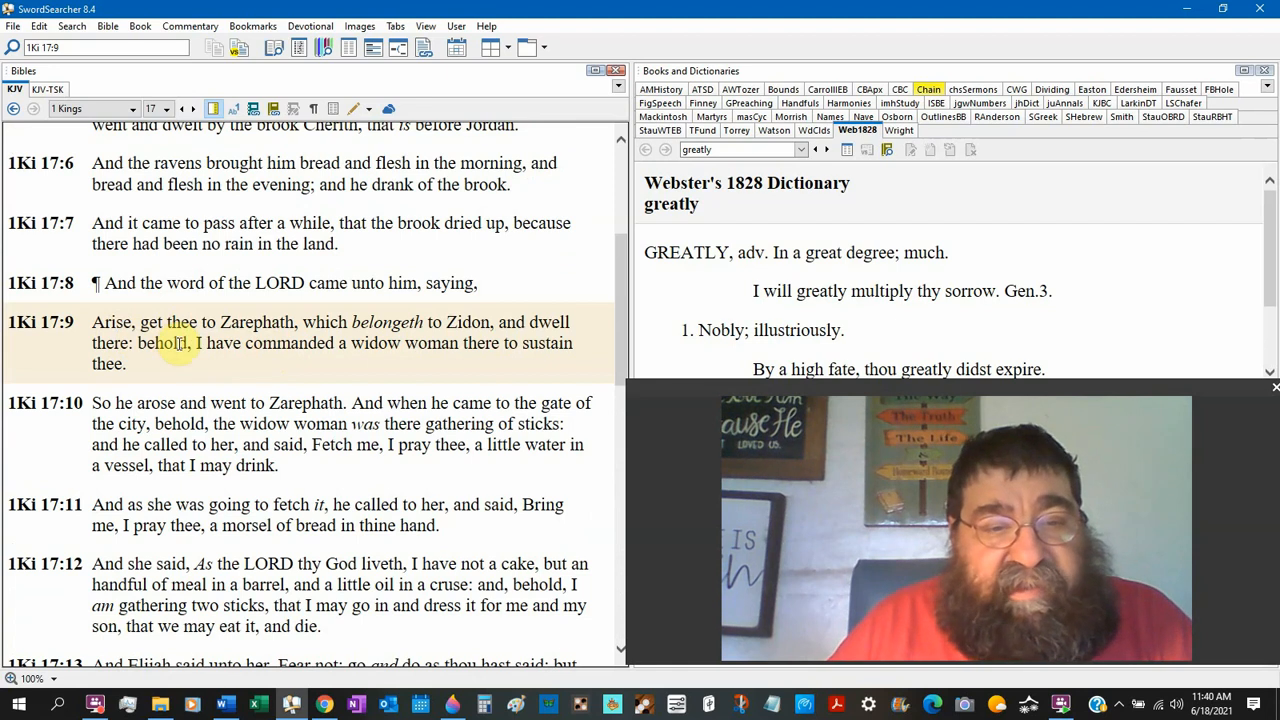
scroll("down", 3)
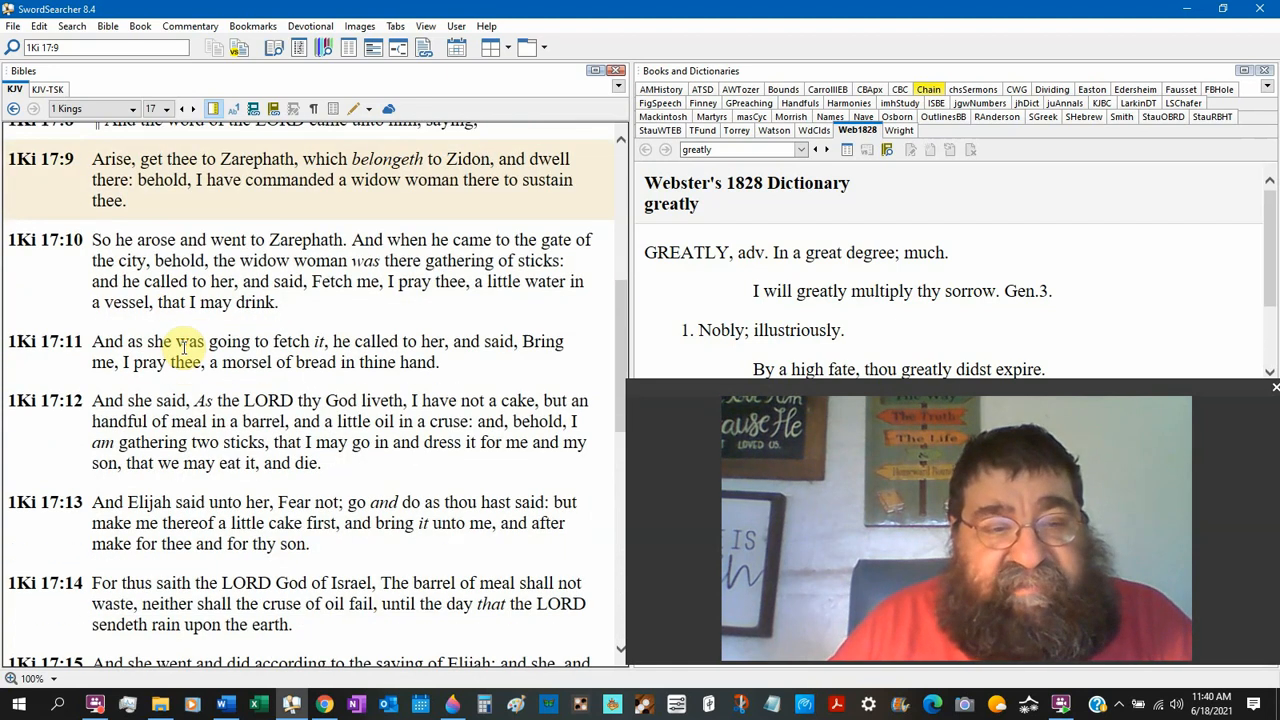
scroll("down", 3)
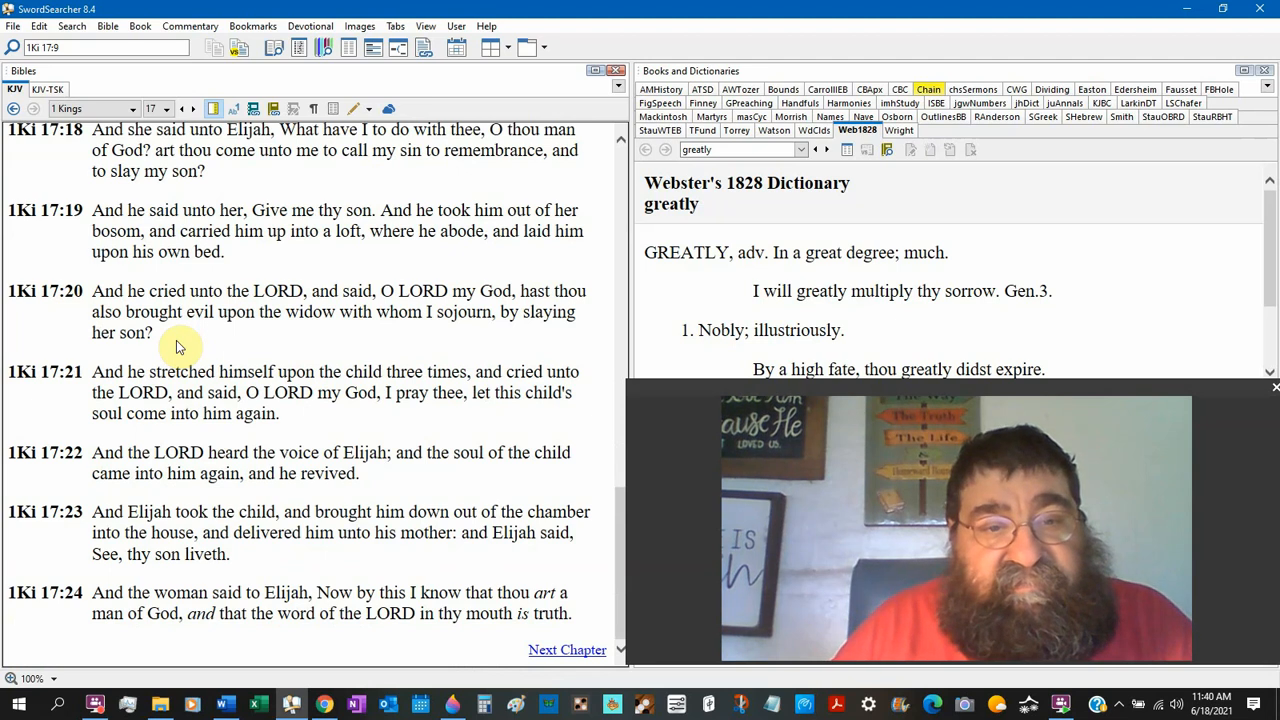
mouse_move(280, 180)
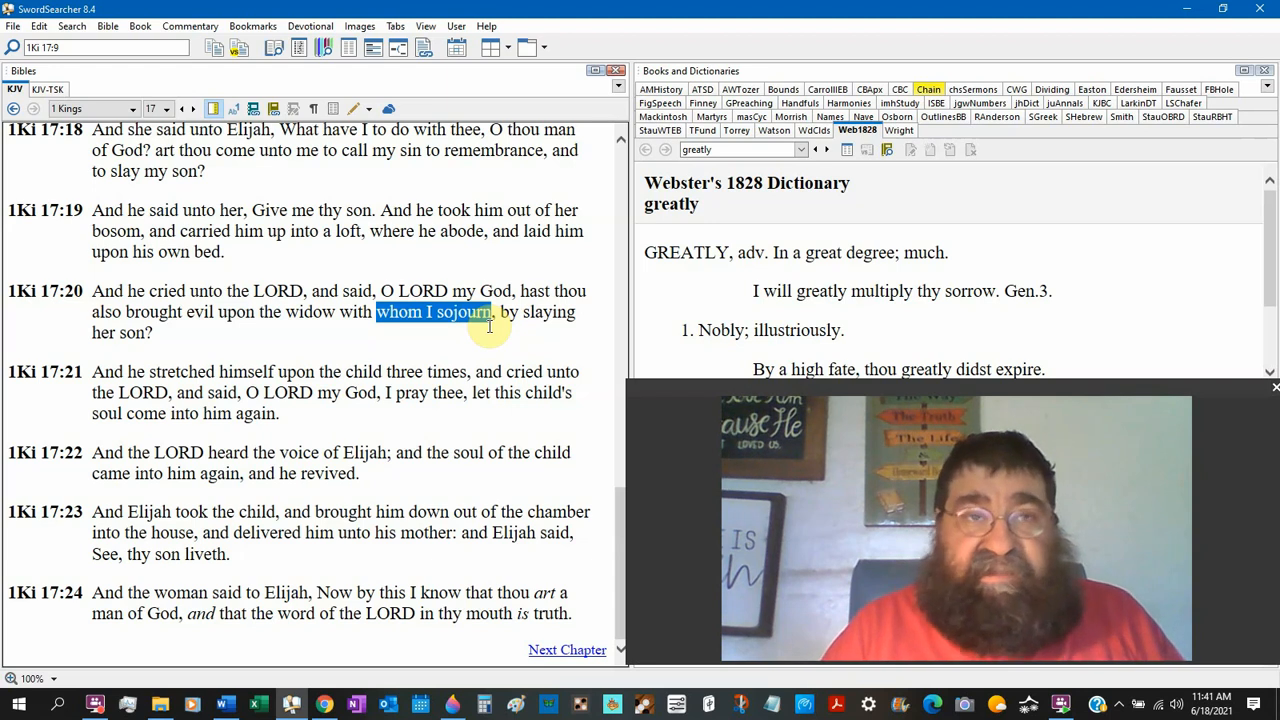
mouse_move(340, 252)
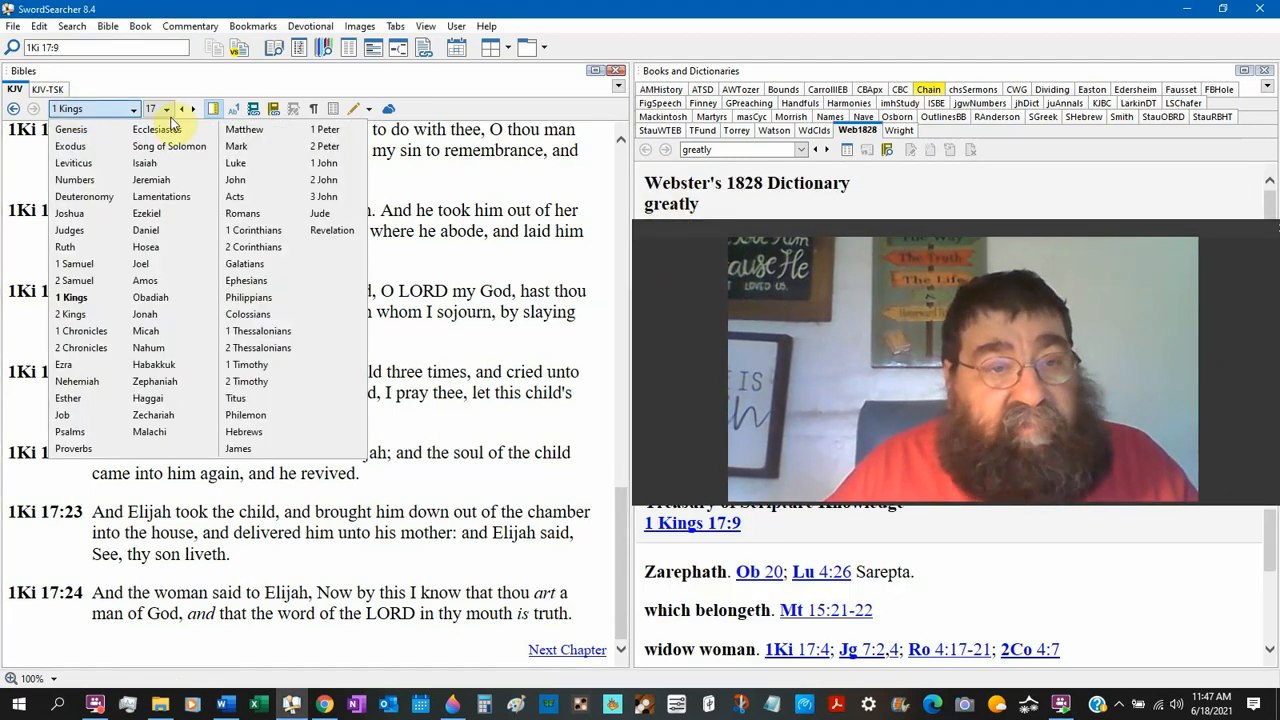
left_click(236, 144)
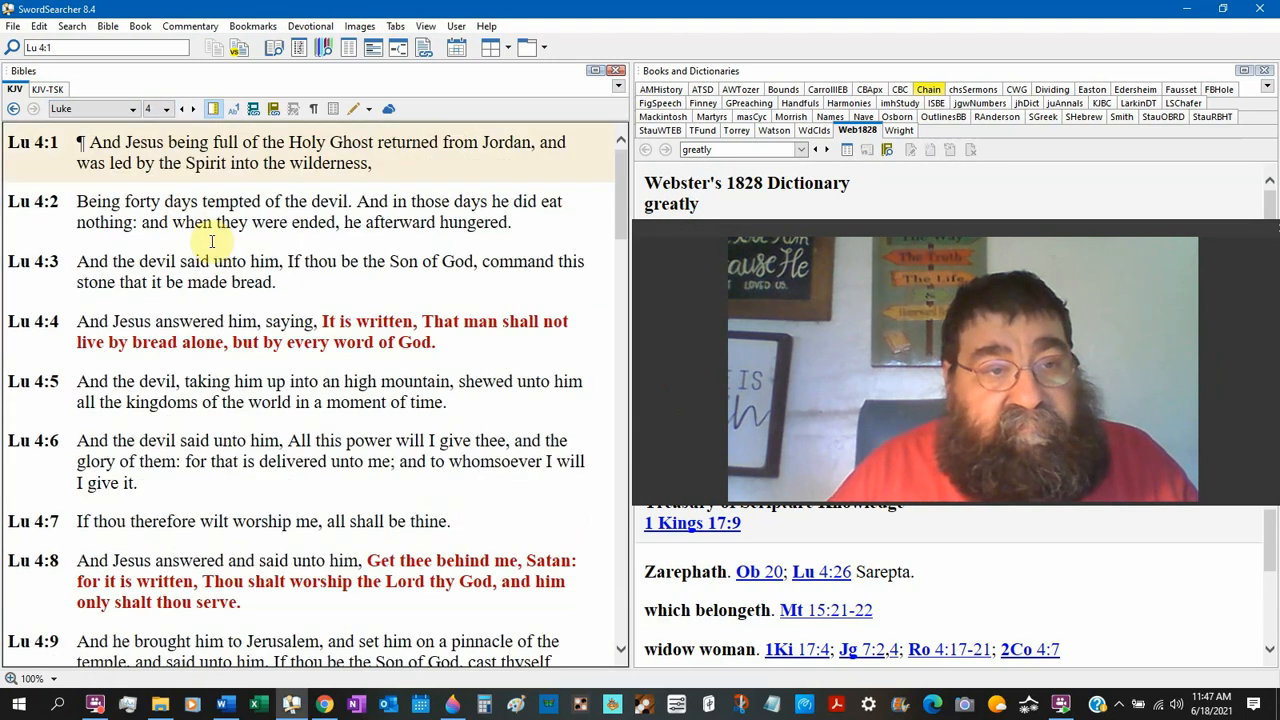
scroll("down", 3)
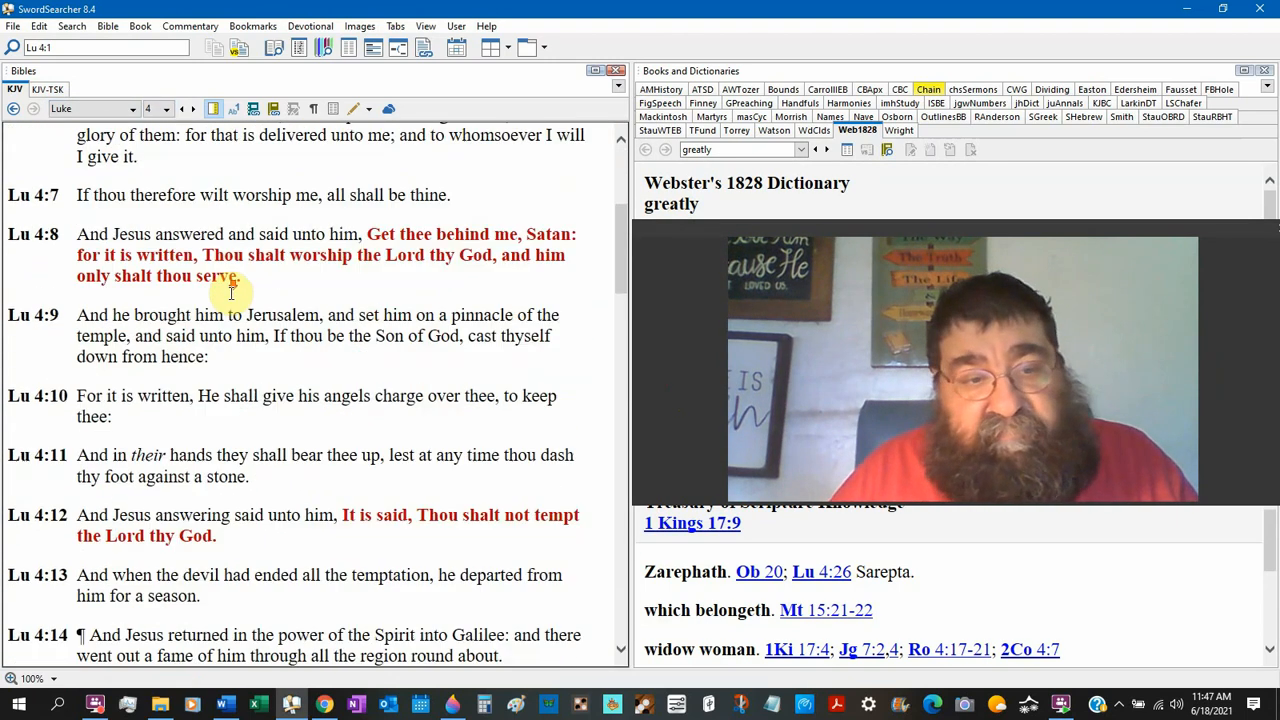
scroll("down", 3)
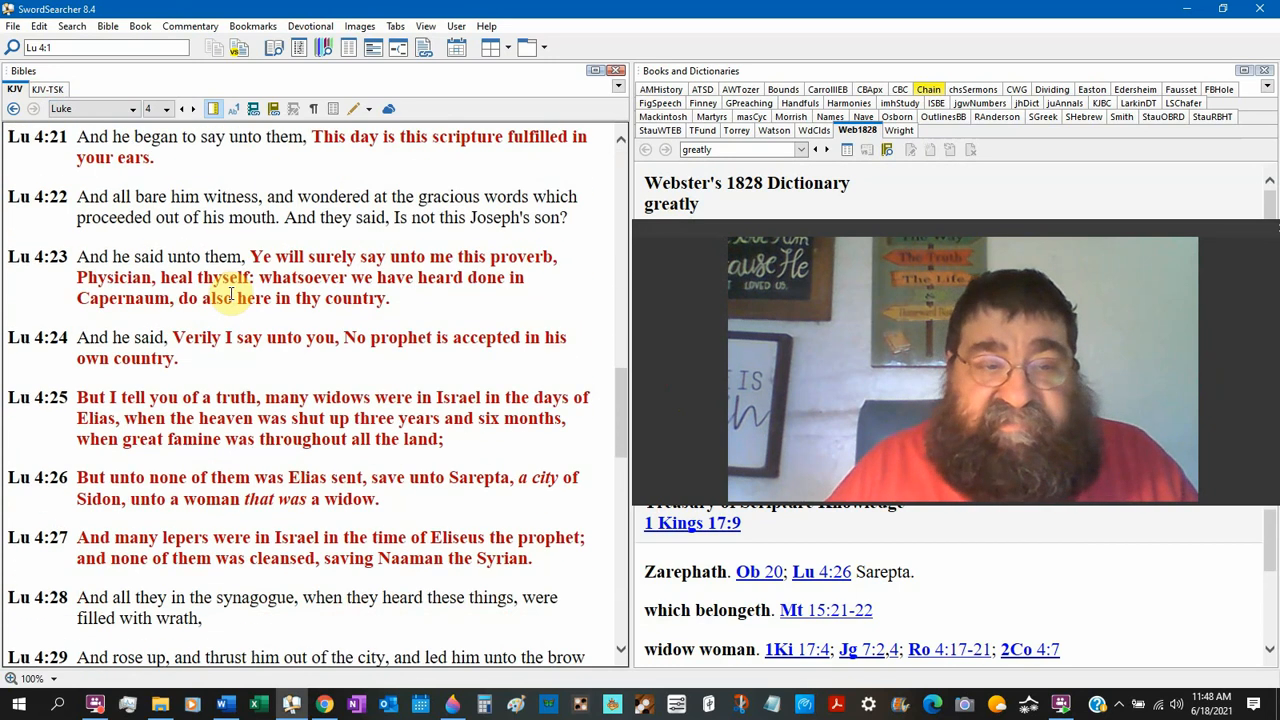
scroll("down", 3)
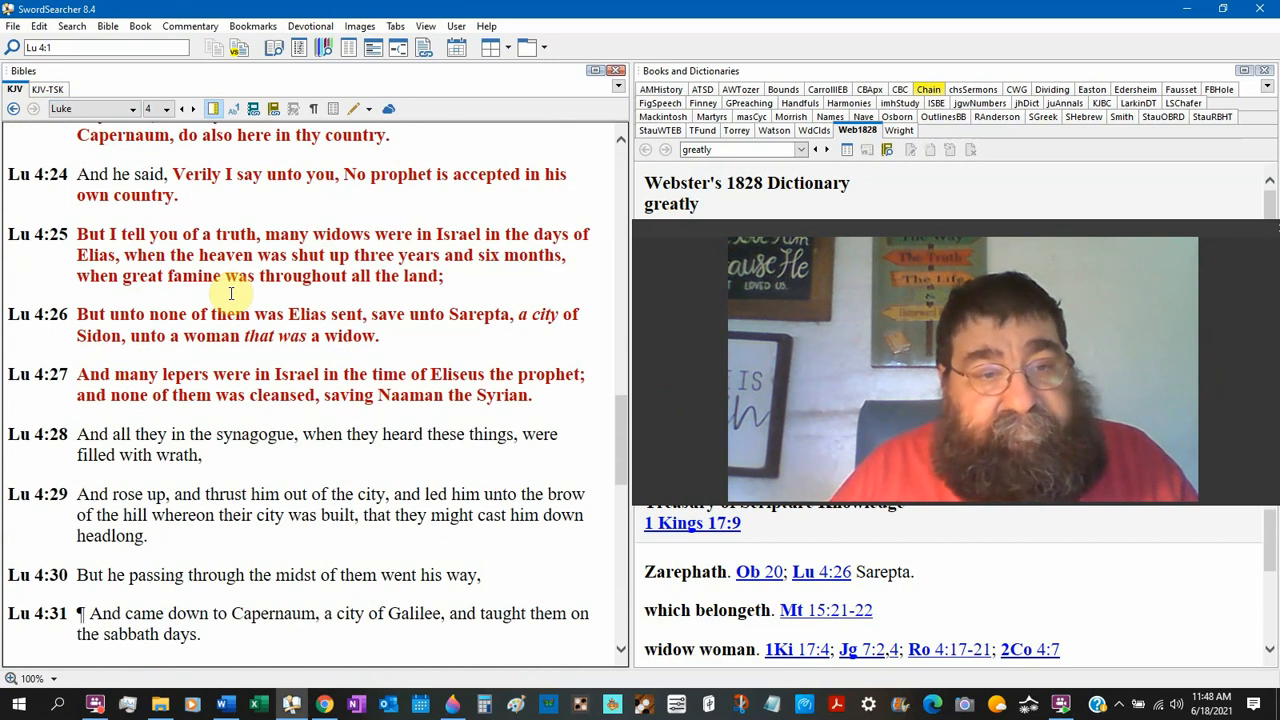
mouse_move(688, 240)
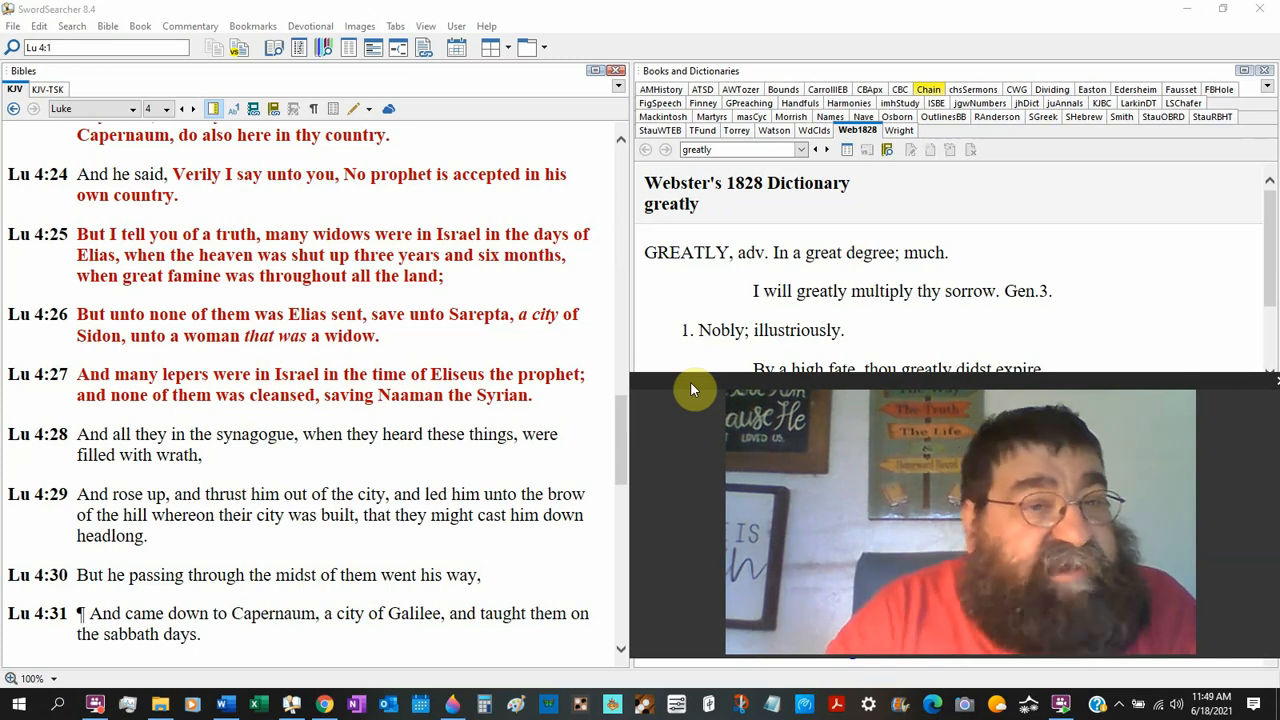
mouse_move(140, 210)
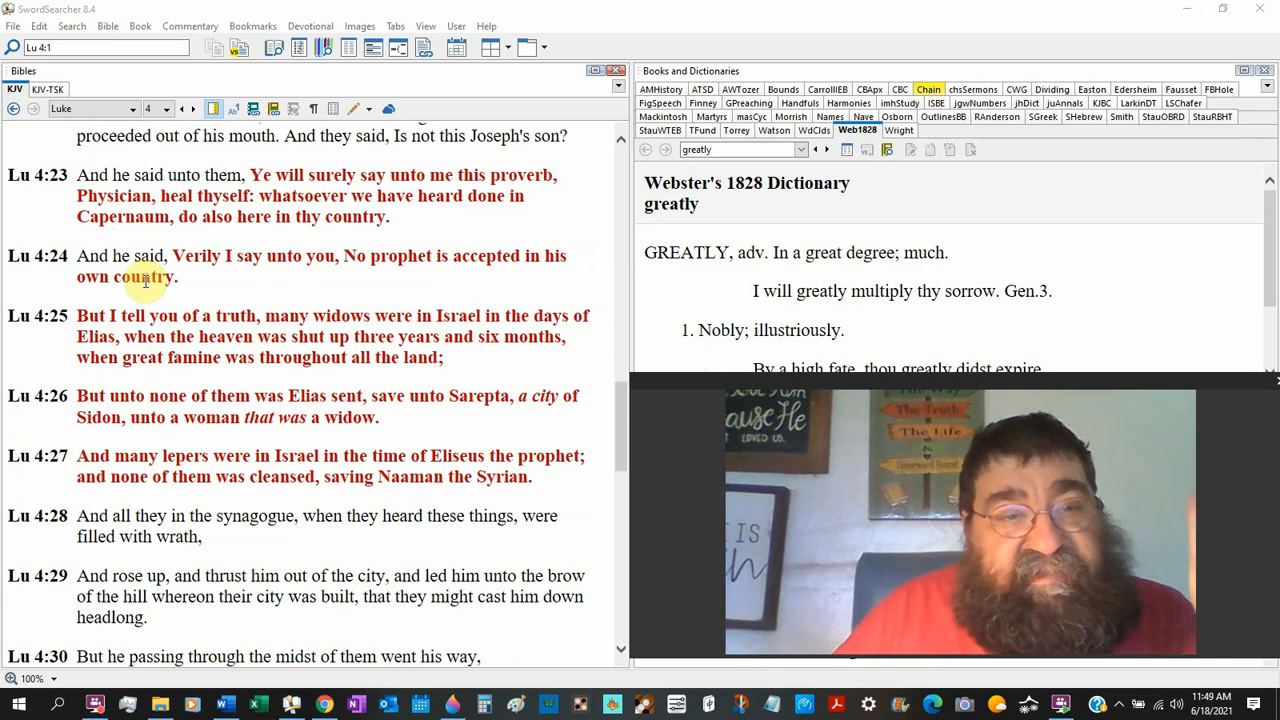
Step: Scroll Luke 4 up to reread verses 21–23, then back down to verses 24–31
scroll("up", 3)
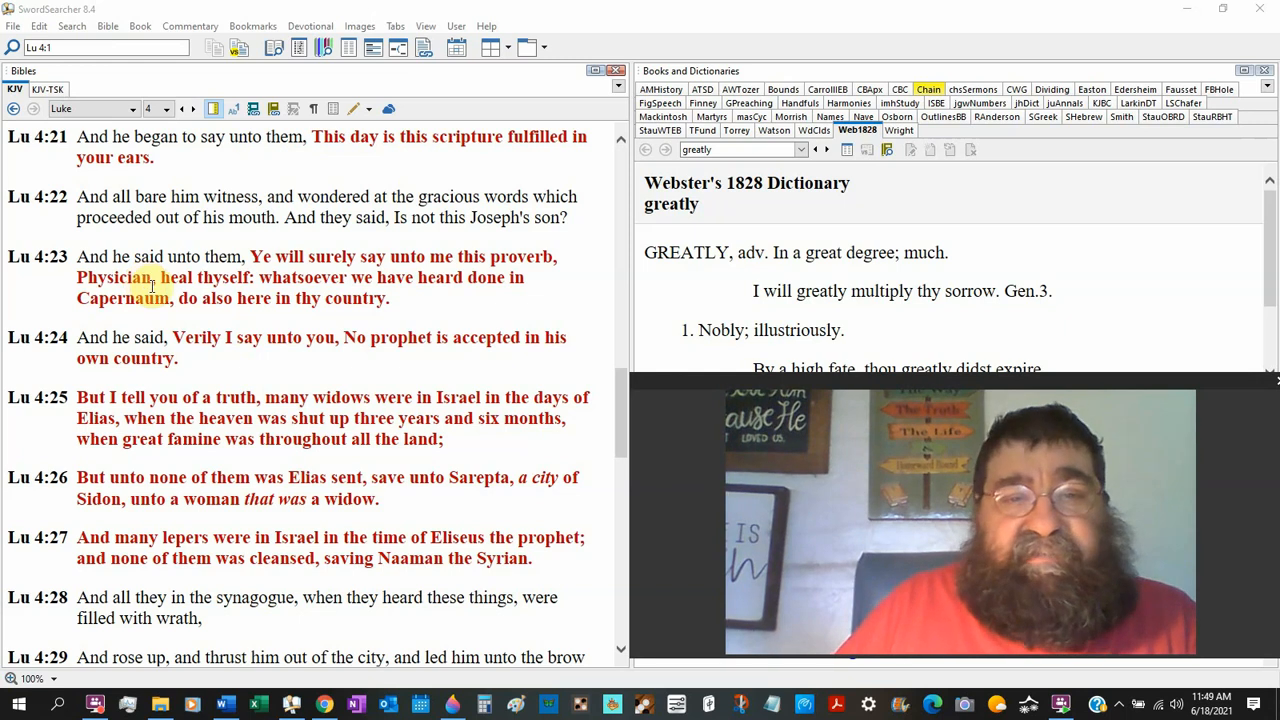
scroll("down", 3)
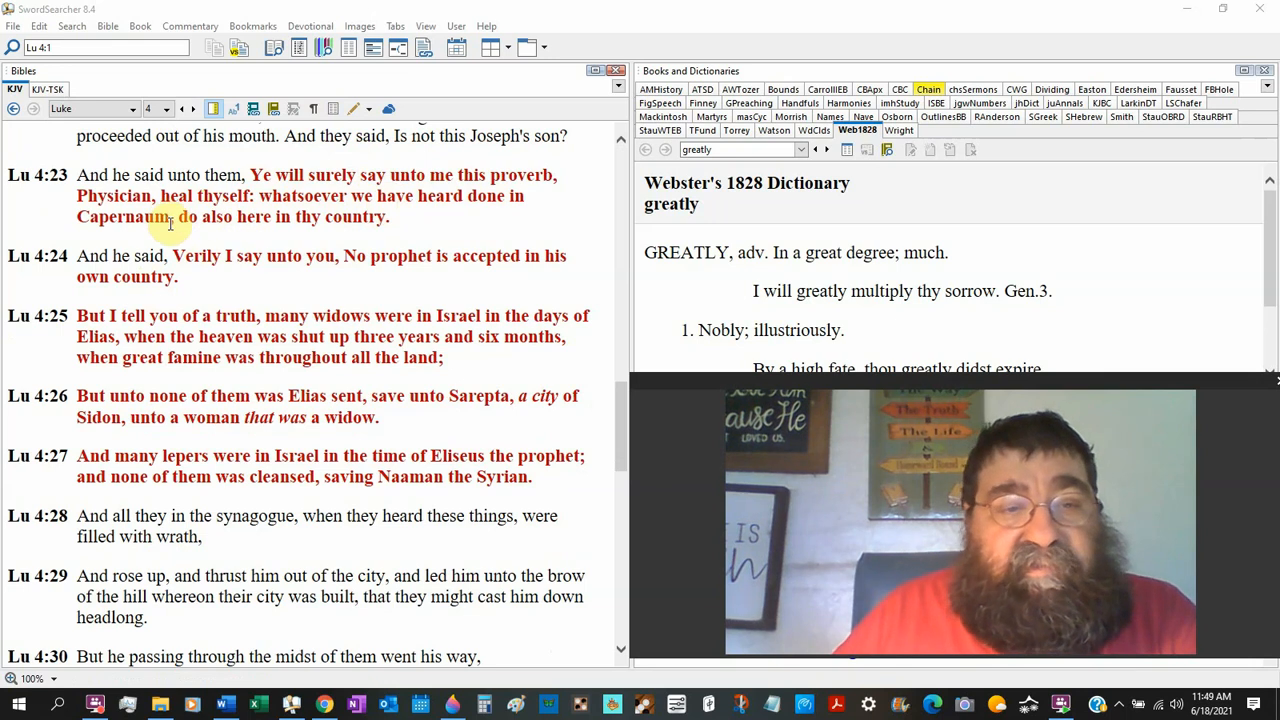
scroll("down", 3)
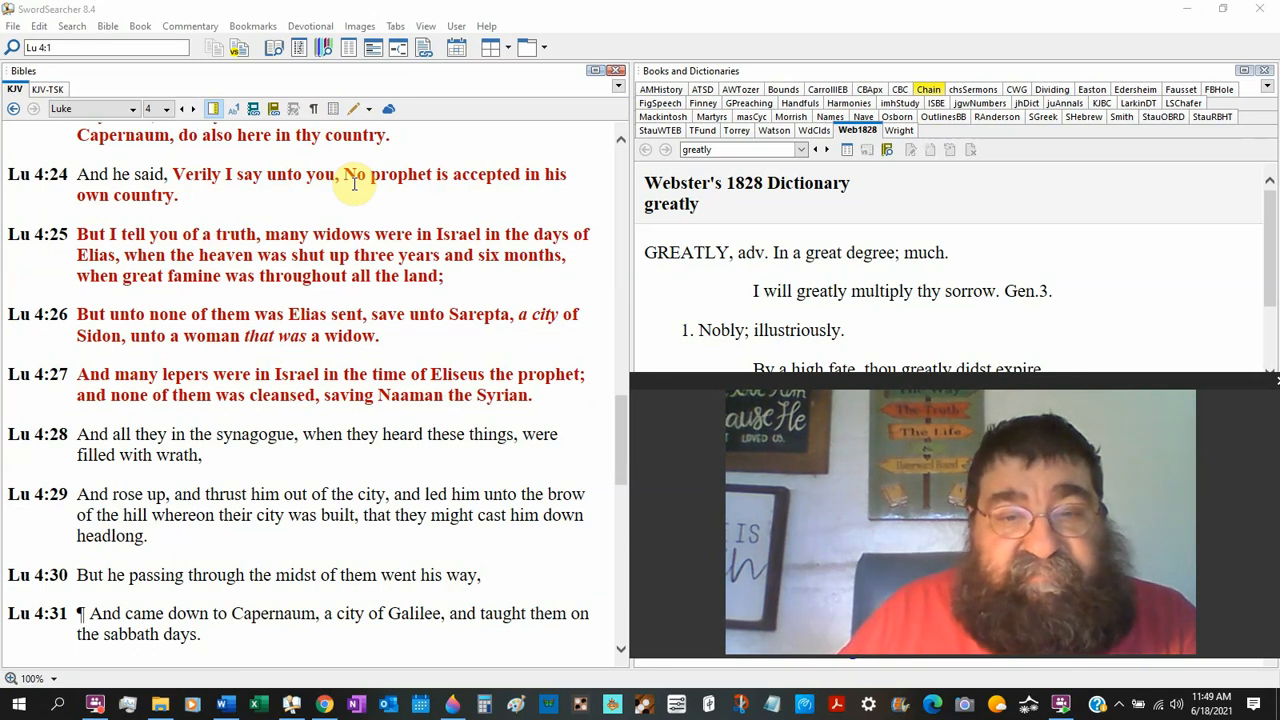
mouse_move(210, 230)
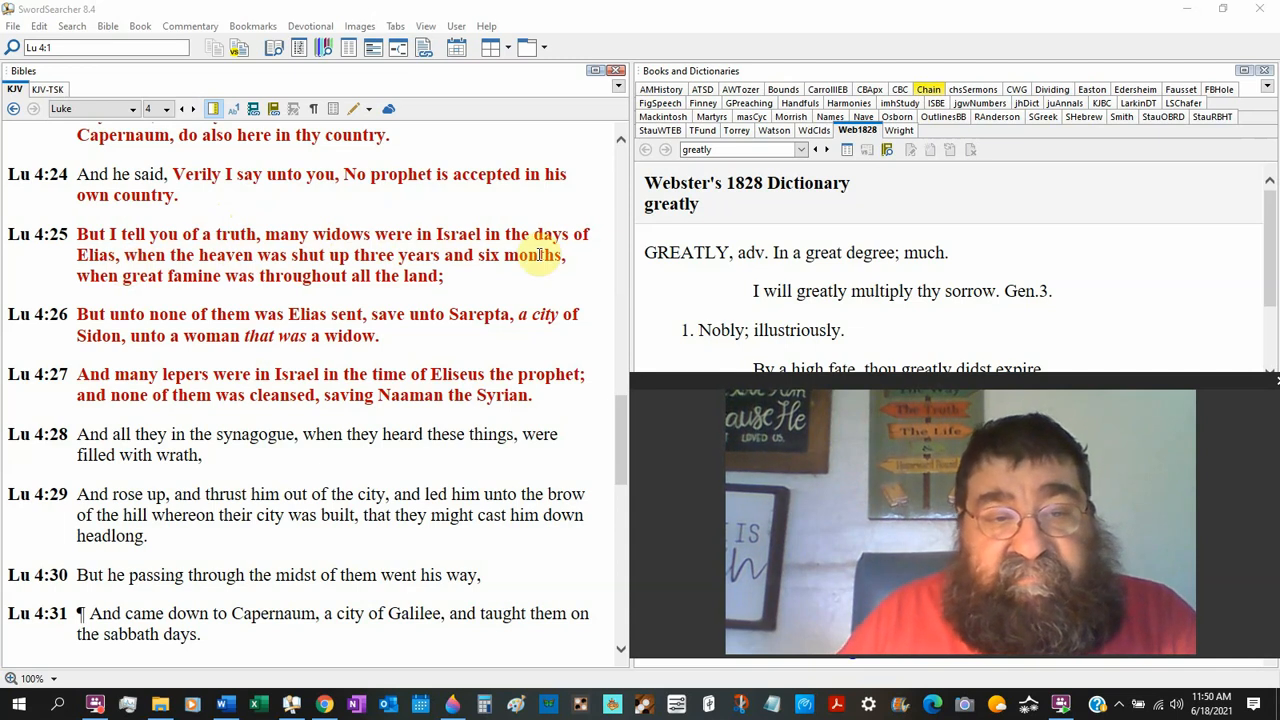
mouse_move(248, 284)
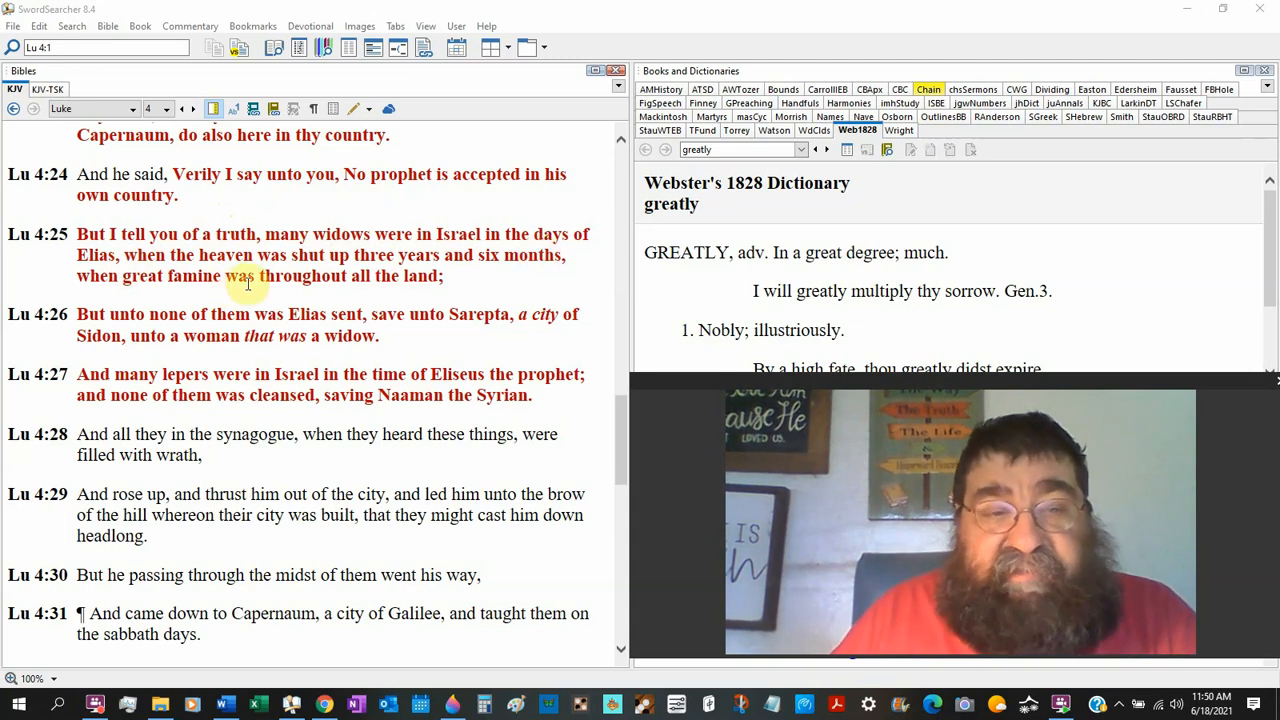
mouse_move(396, 288)
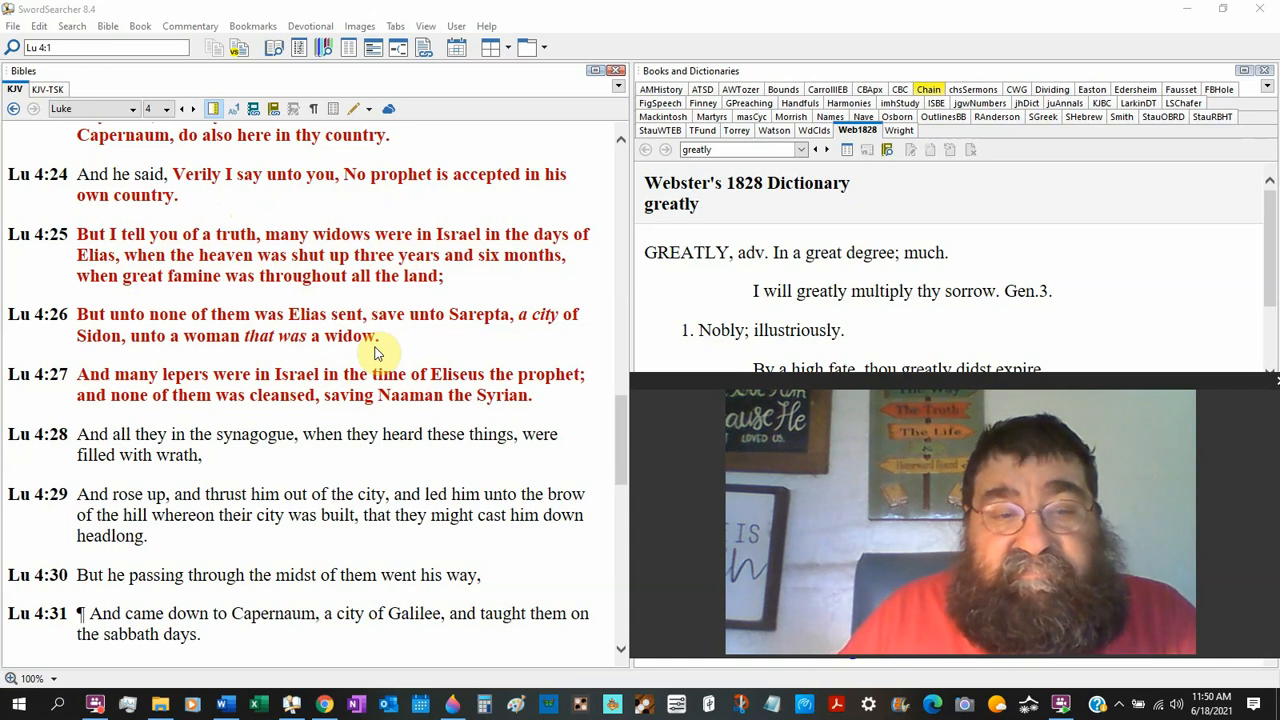
Step: Scroll the Bibles pane so Luke 4:24 sits at the top
scroll("down", 3)
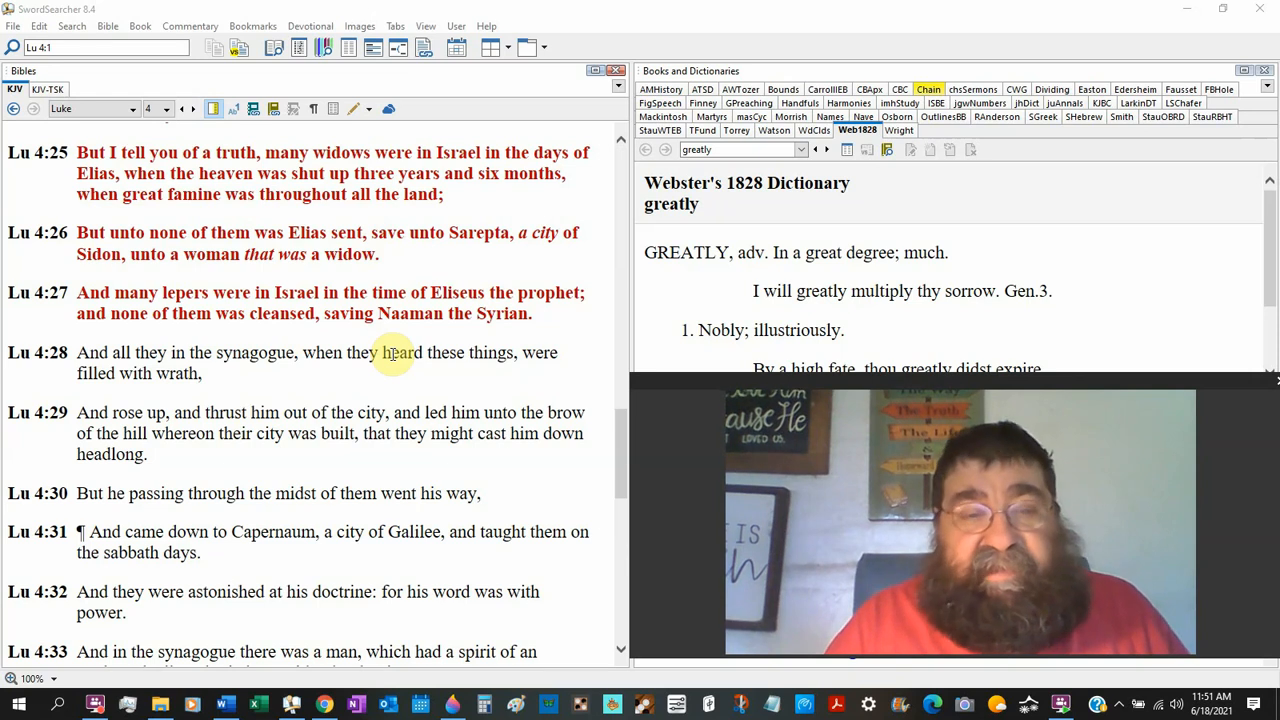
mouse_move(4, 308)
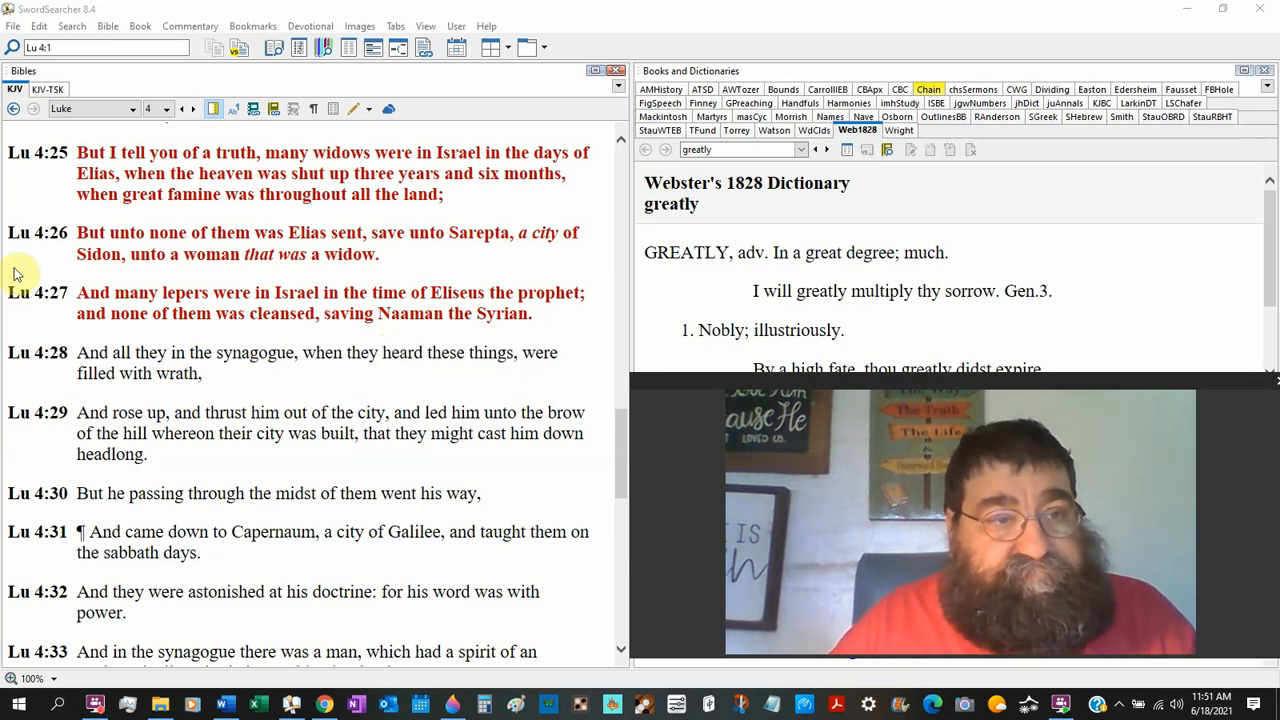
Step: Go back from Luke 4 to 1 Kings 17:9 in the Bibles pane
left_click(14, 108)
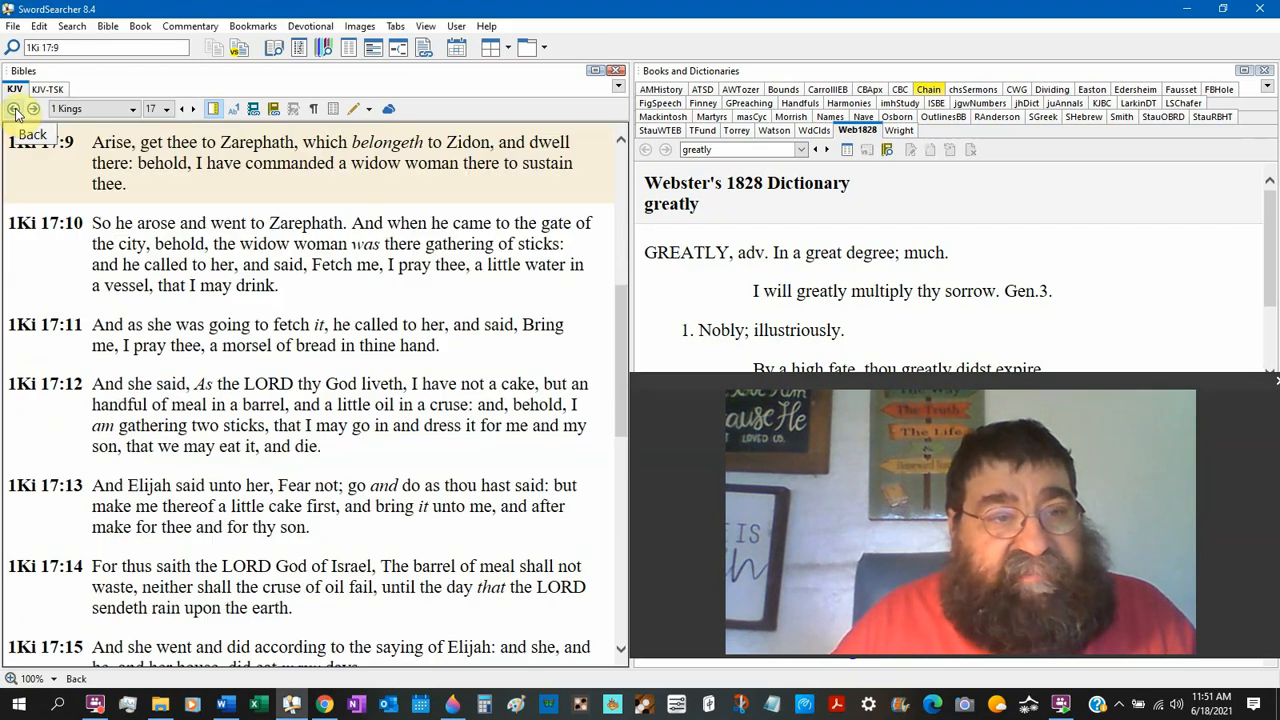
Step: Scroll 1 Kings 17 from verse 9 down to verse 24, then focus the Go/Search box
left_click(14, 108)
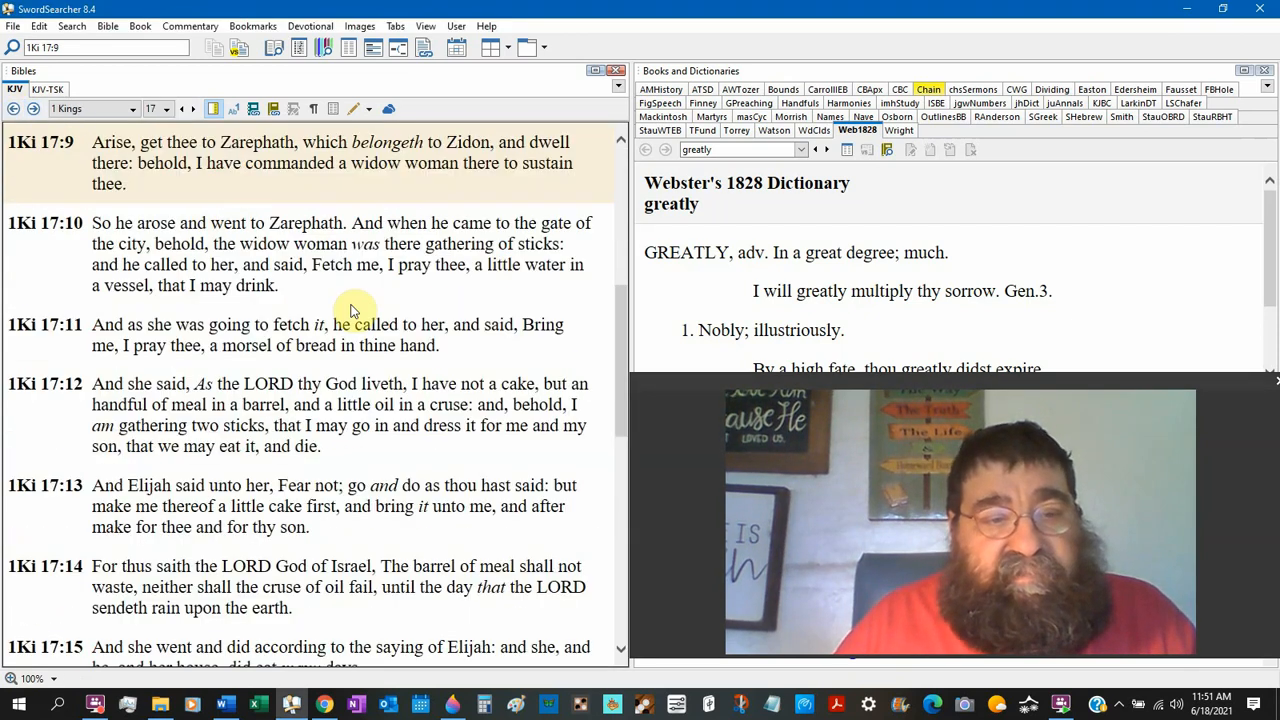
scroll("down", 3)
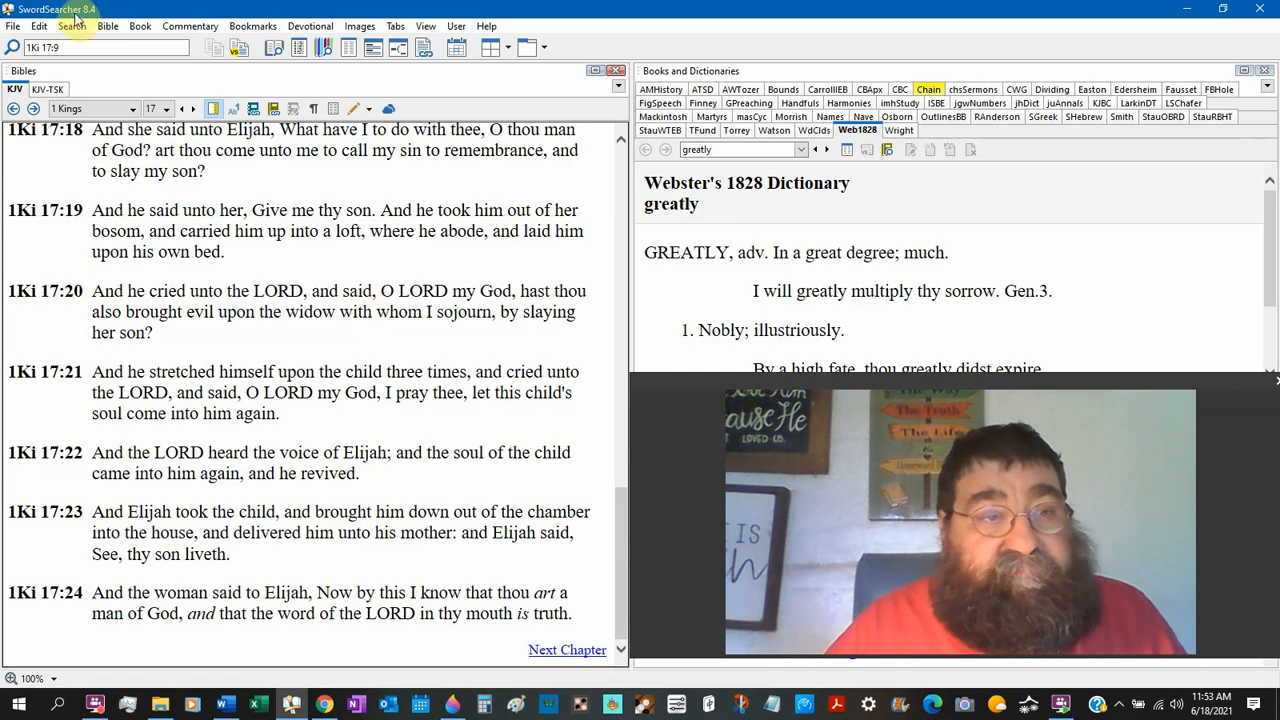
left_click(100, 48)
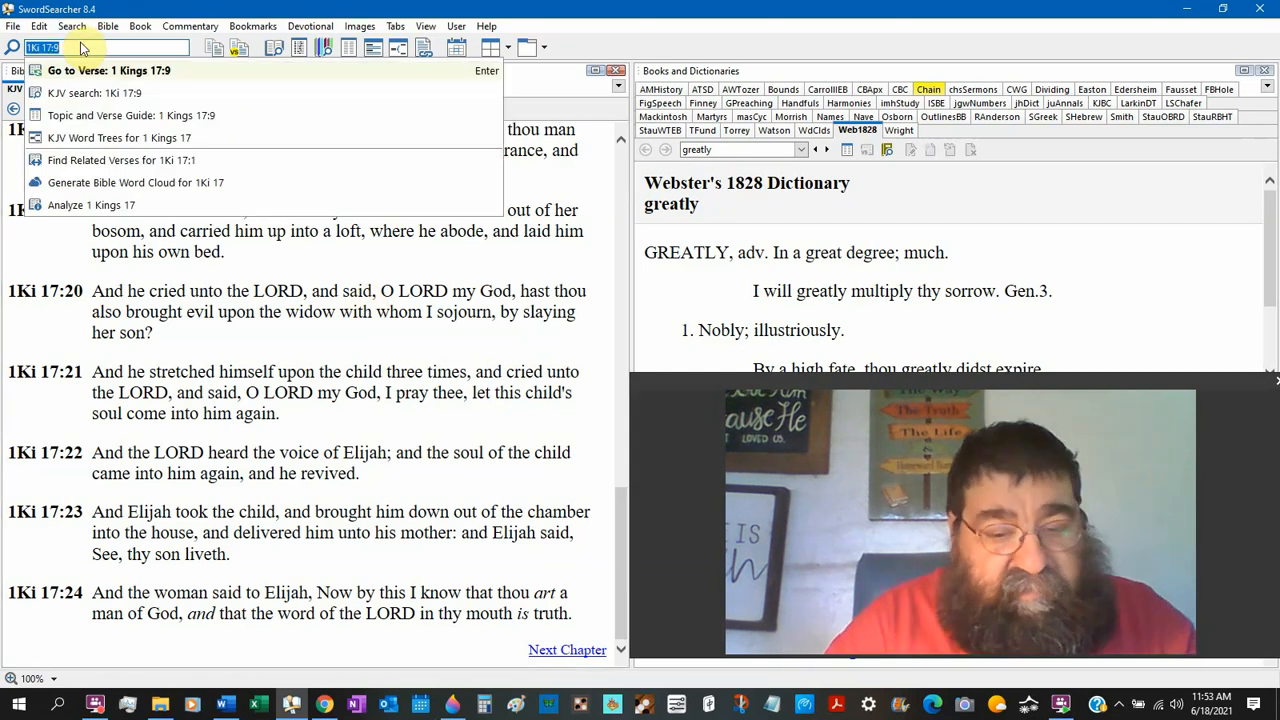
Step: Search the KJV for 'perils' and jump to the 2 Corinthians 11:26 result
type("perils")
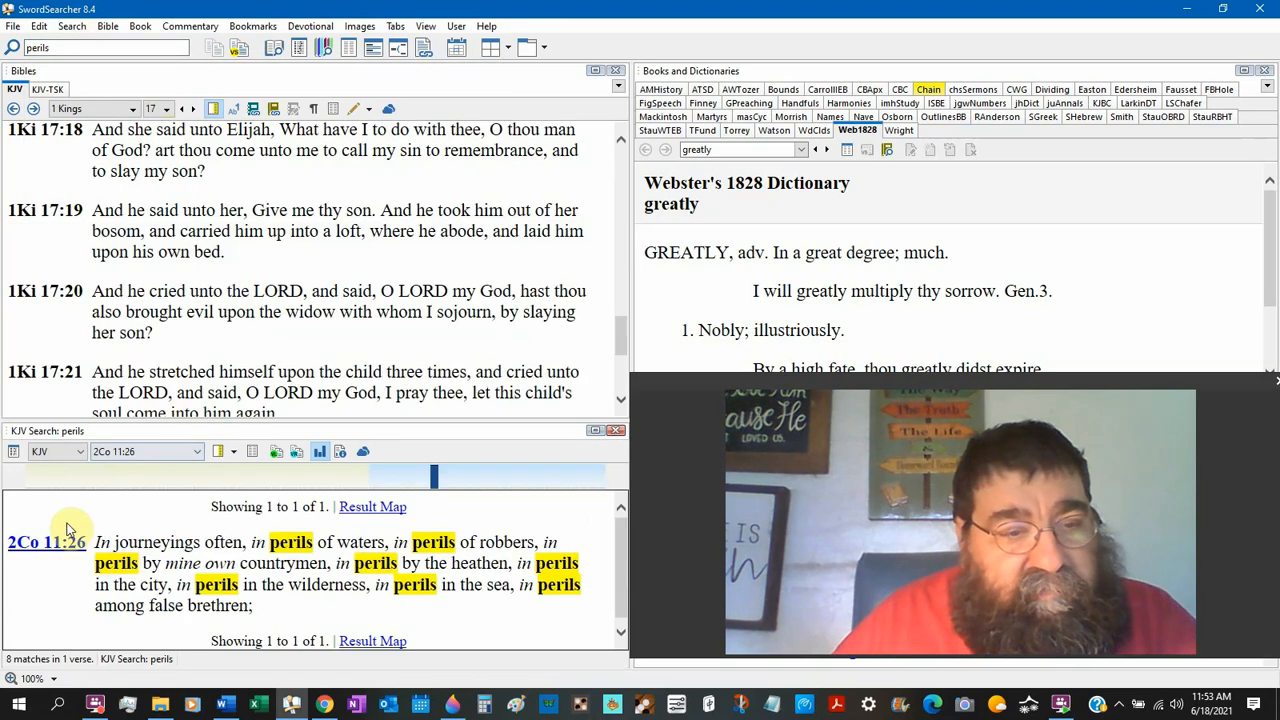
left_click(46, 542)
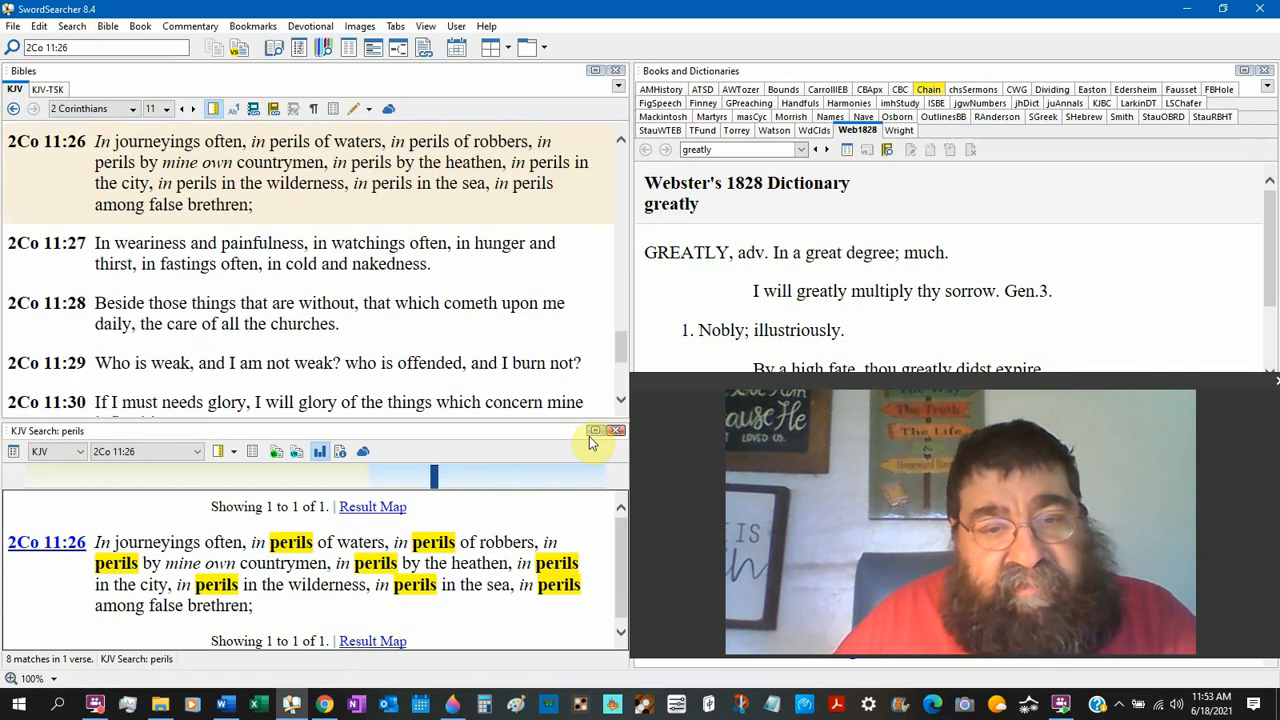
left_click(616, 430)
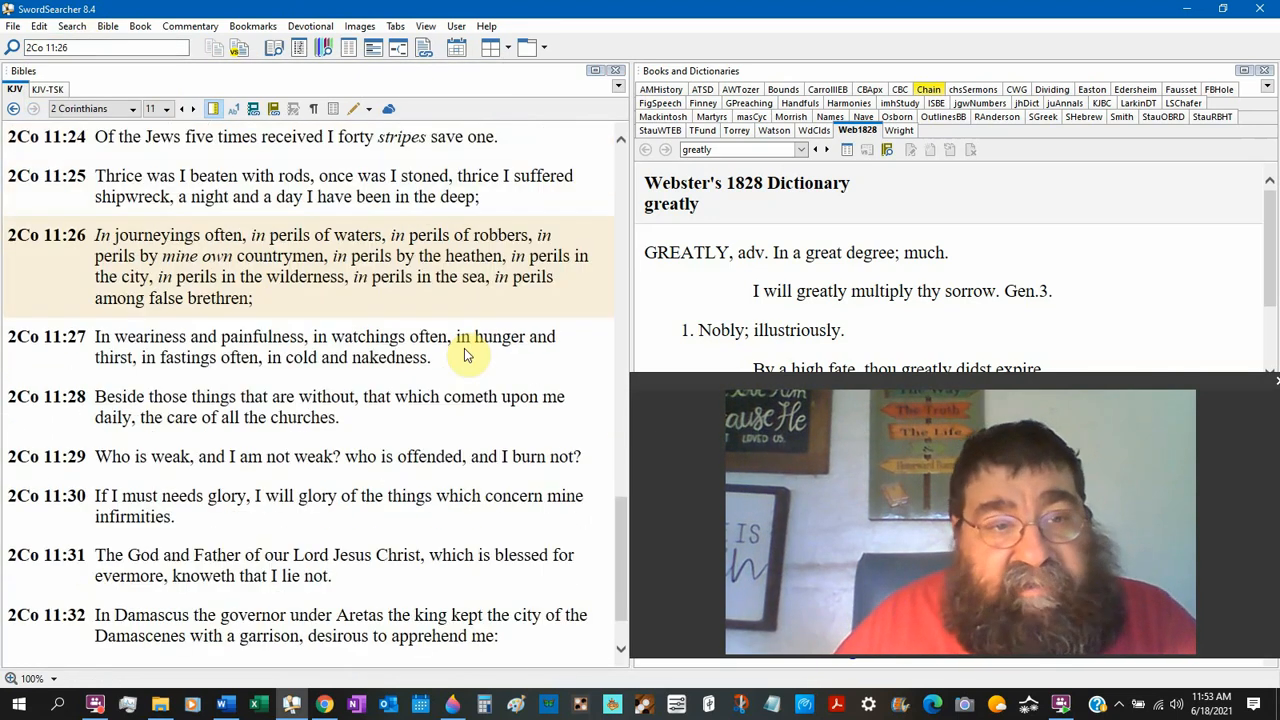
Step: Scroll 2 Corinthians 11 back to verse 23, then return to verses 24–32
scroll("up", 3)
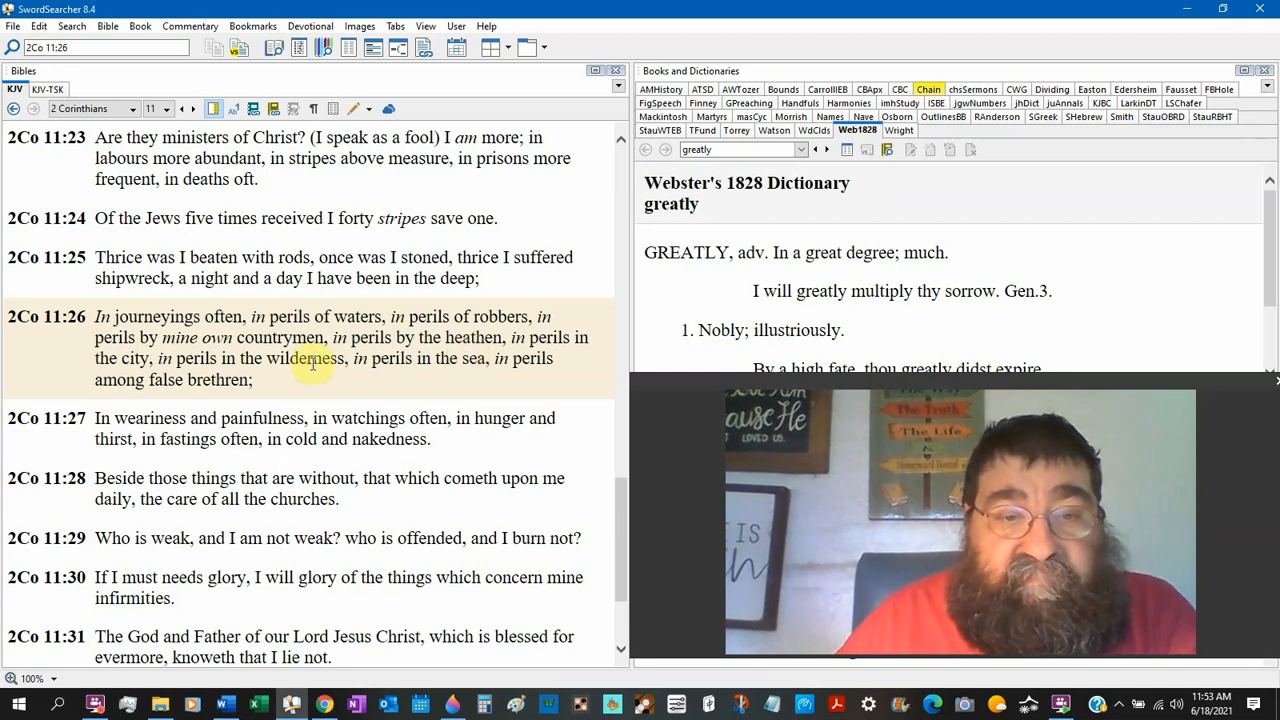
scroll("down", 3)
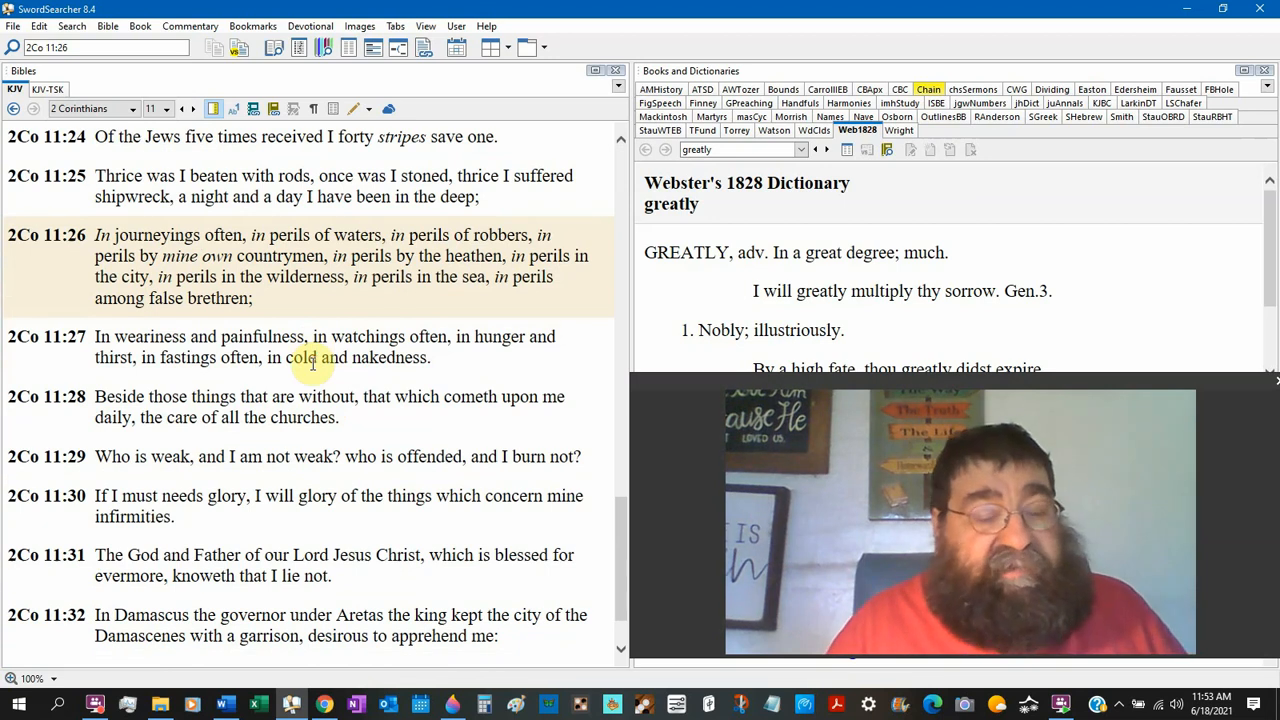